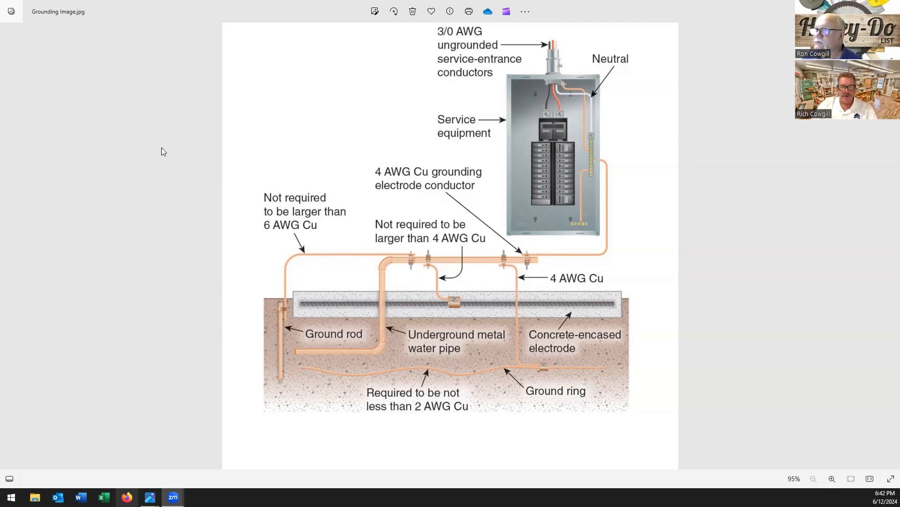
mouse_move(288, 154)
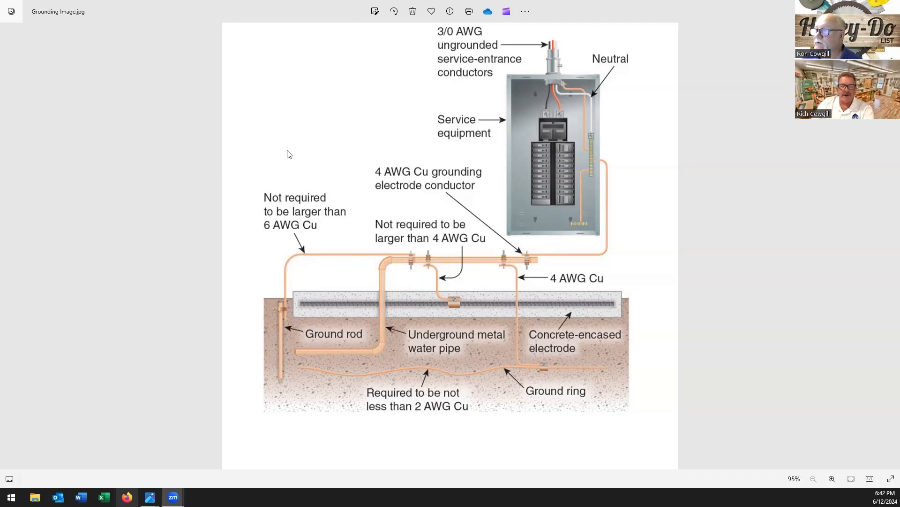
mouse_move(166, 5)
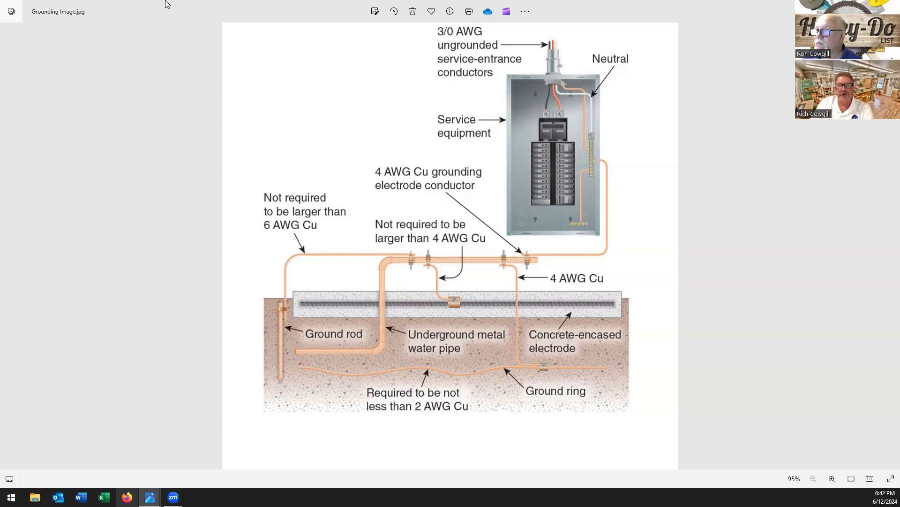
mouse_move(151, 209)
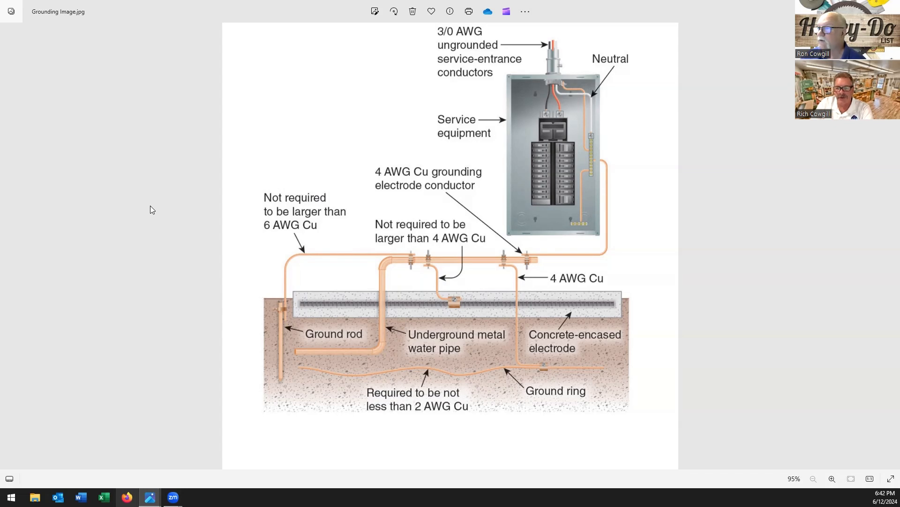
mouse_move(158, 204)
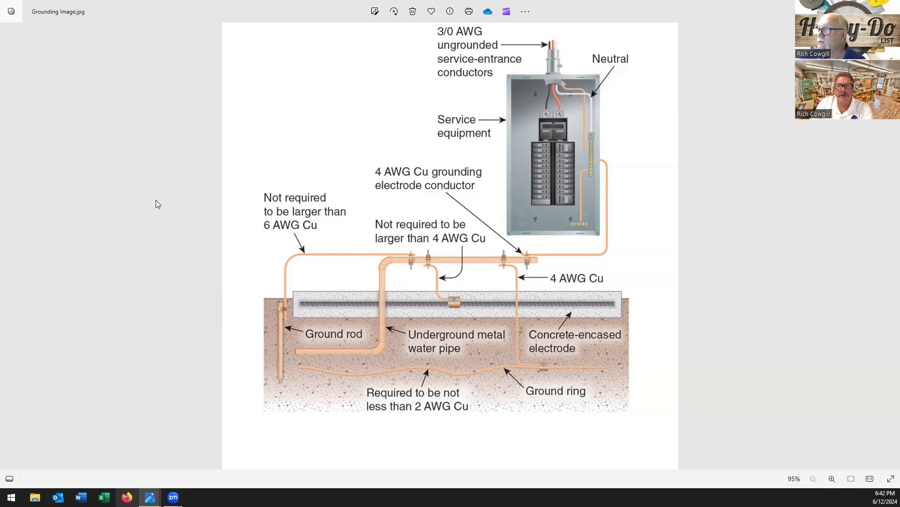
mouse_move(148, 199)
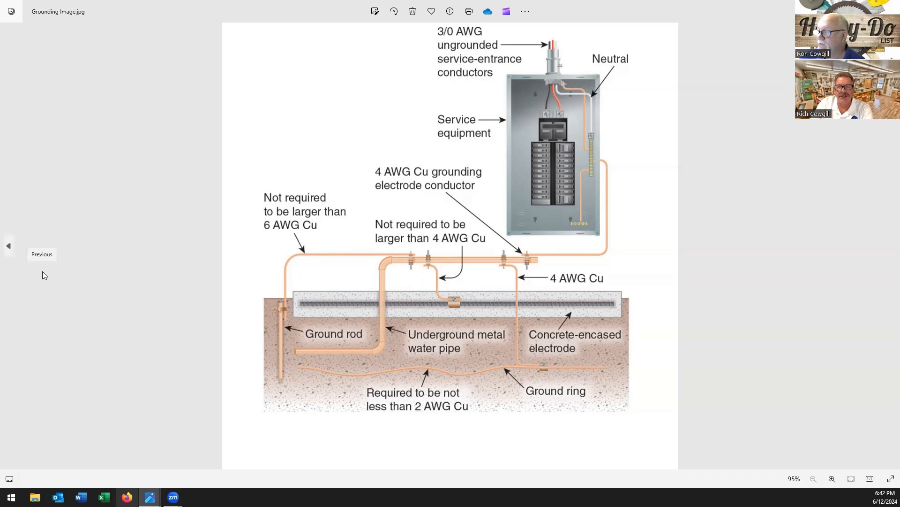
mouse_move(256, 274)
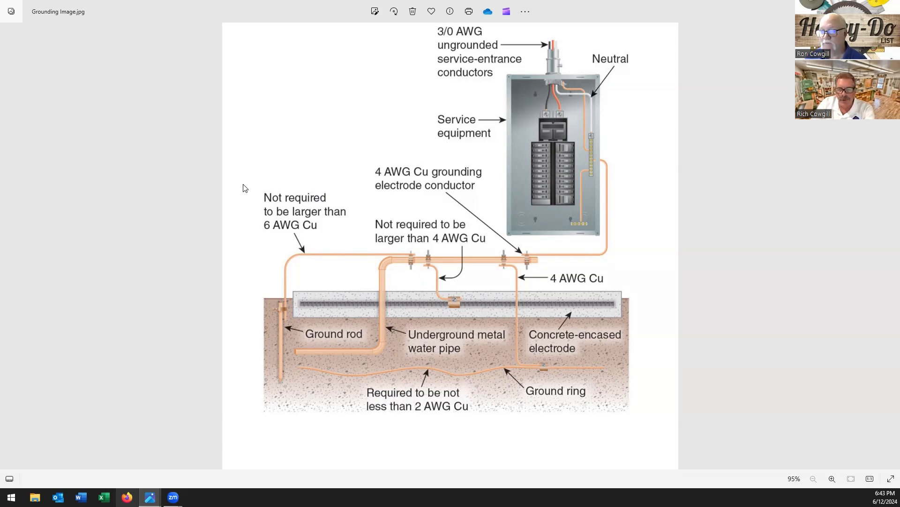
mouse_move(304, 263)
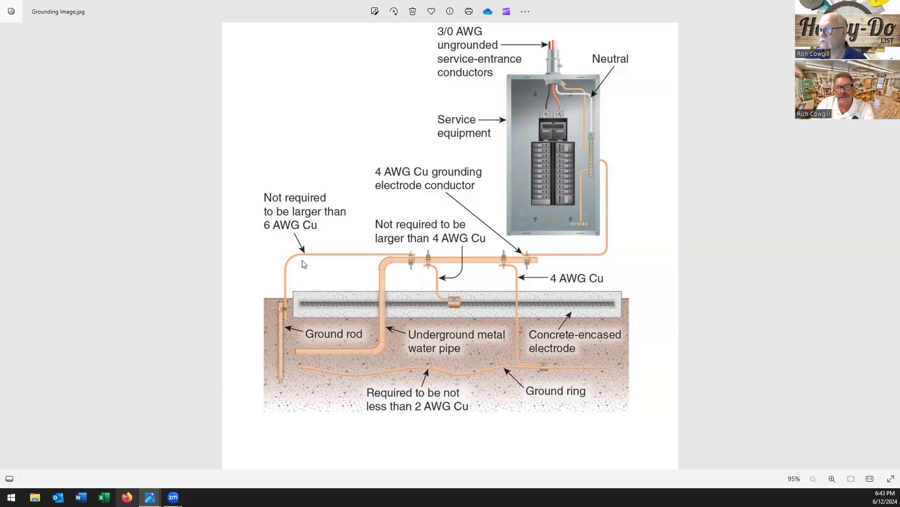
mouse_move(143, 259)
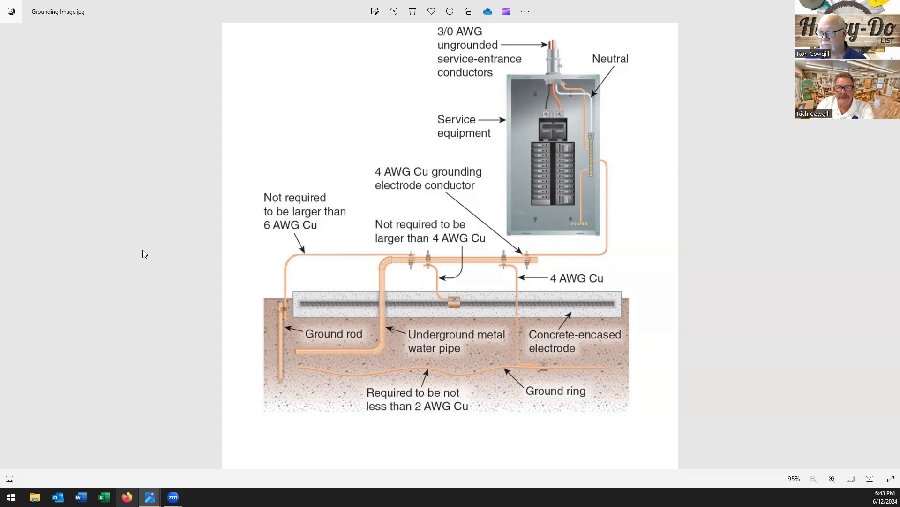
mouse_move(611, 139)
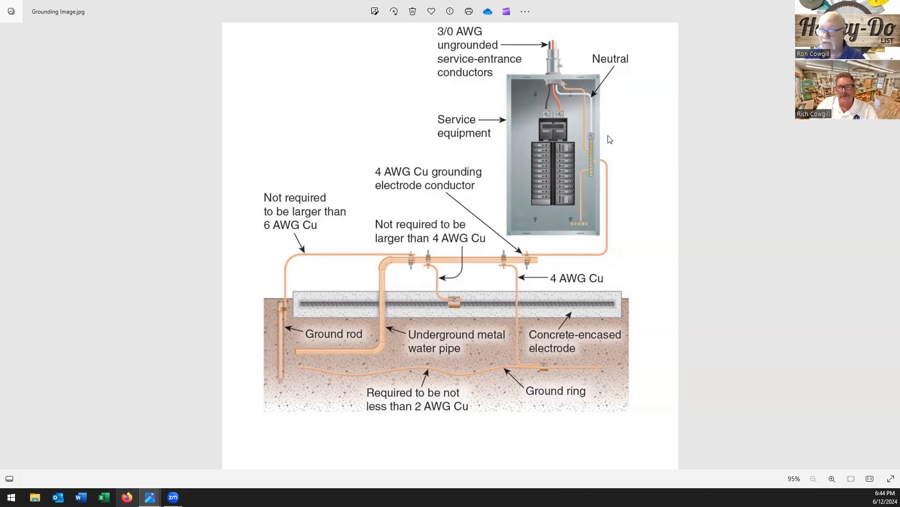
mouse_move(597, 154)
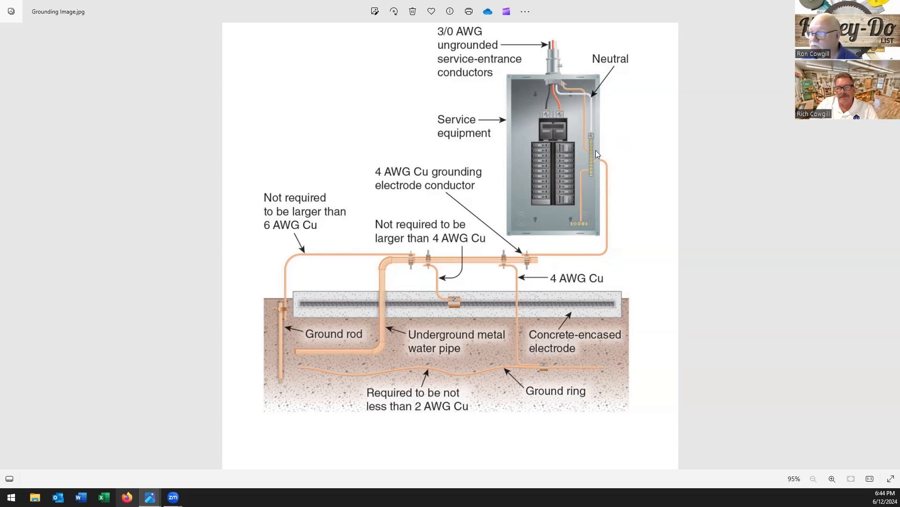
mouse_move(372, 254)
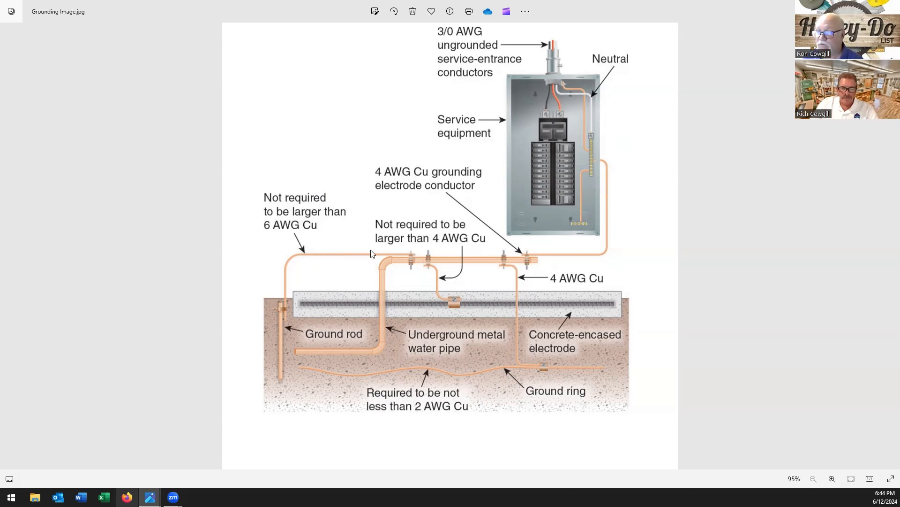
mouse_move(353, 269)
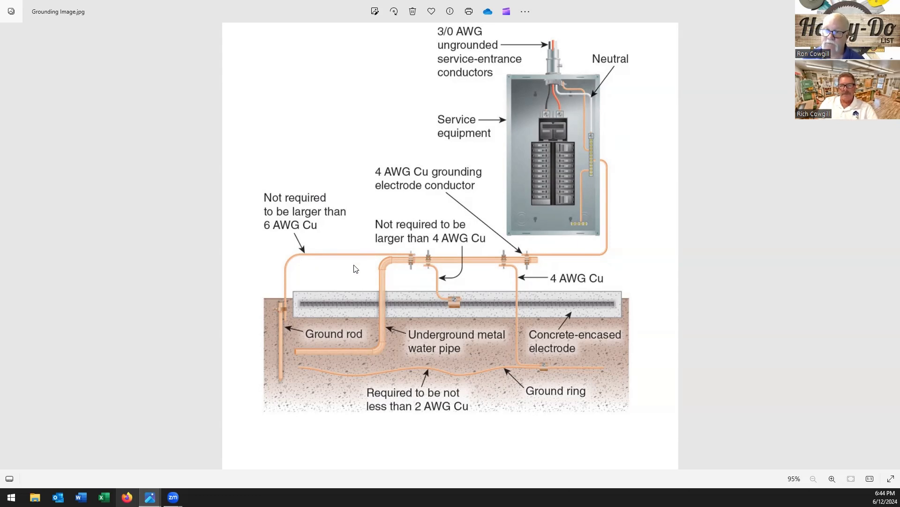
mouse_move(338, 264)
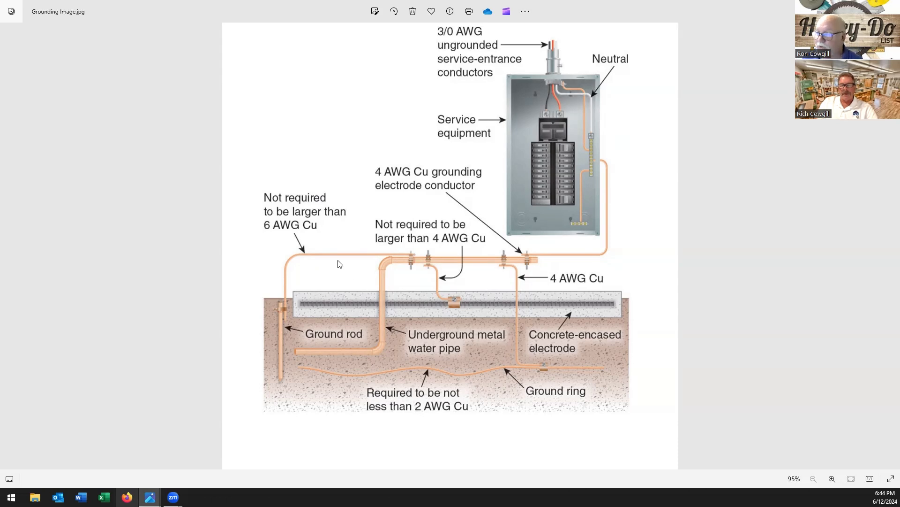
mouse_move(321, 296)
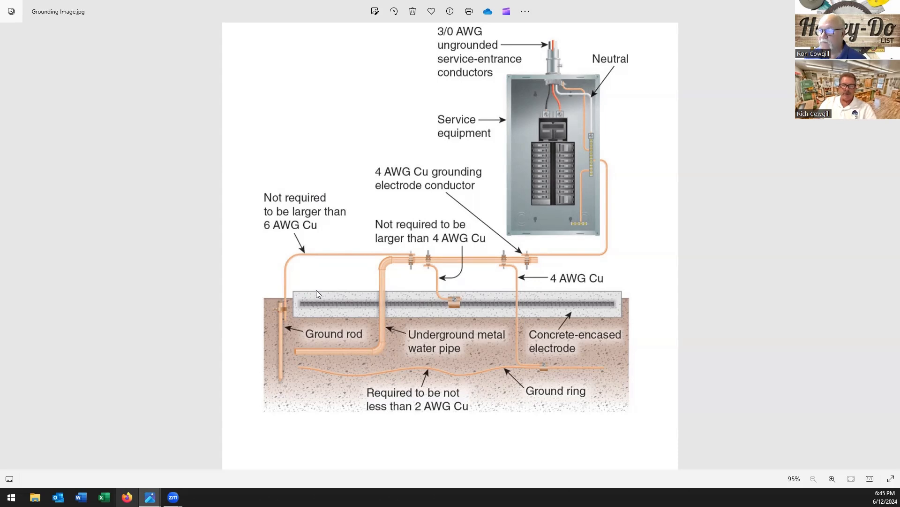
mouse_move(397, 417)
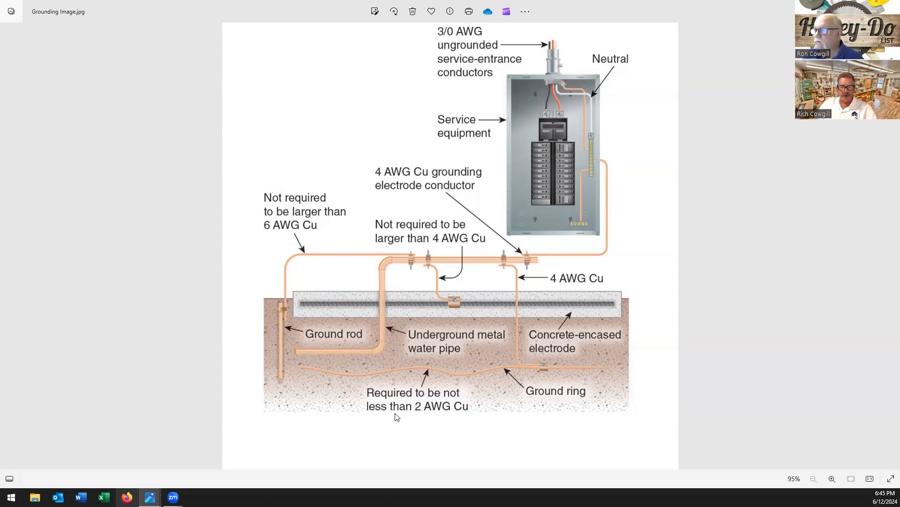
mouse_move(551, 389)
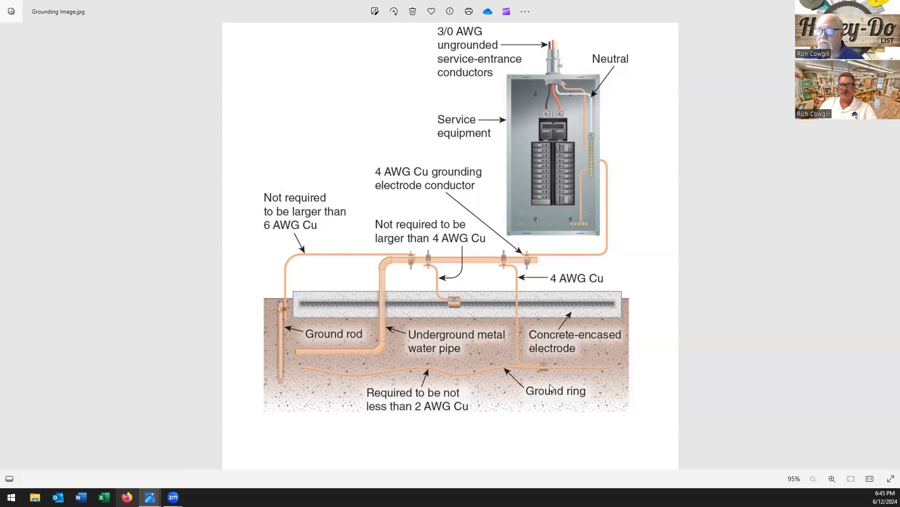
mouse_move(579, 154)
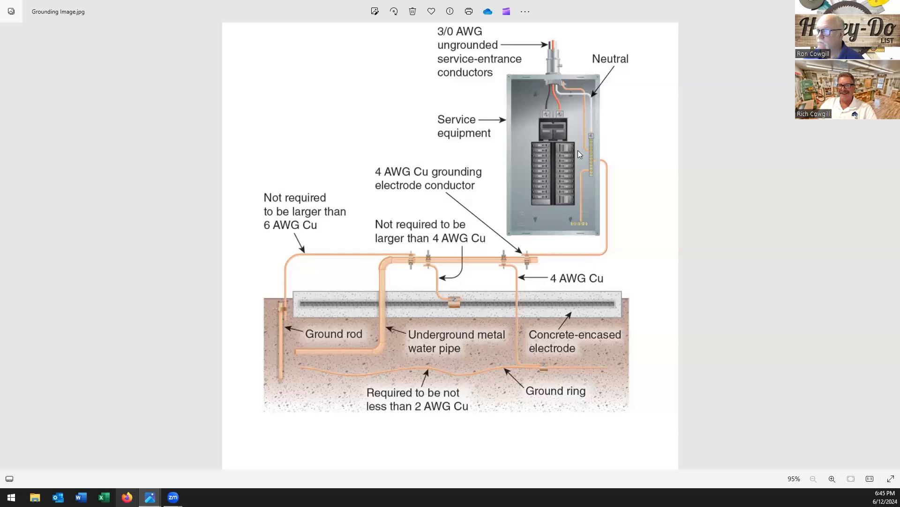
mouse_move(625, 160)
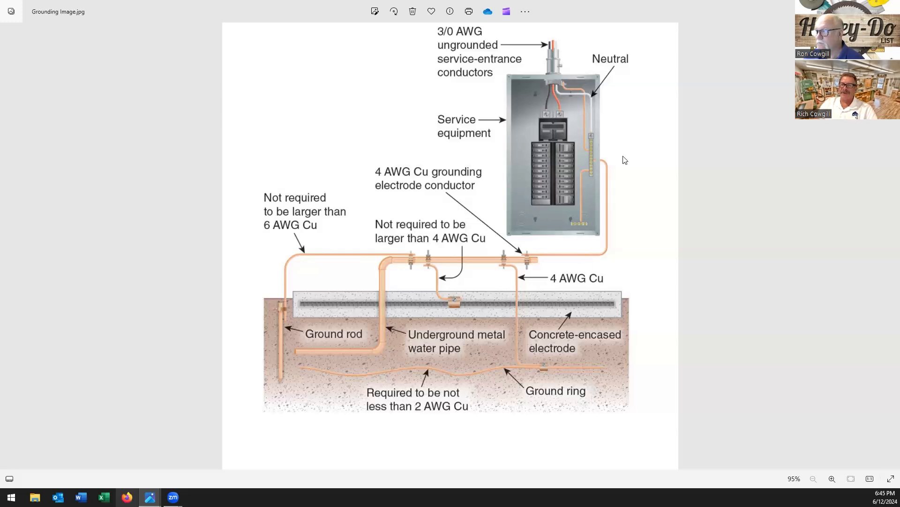
mouse_move(587, 153)
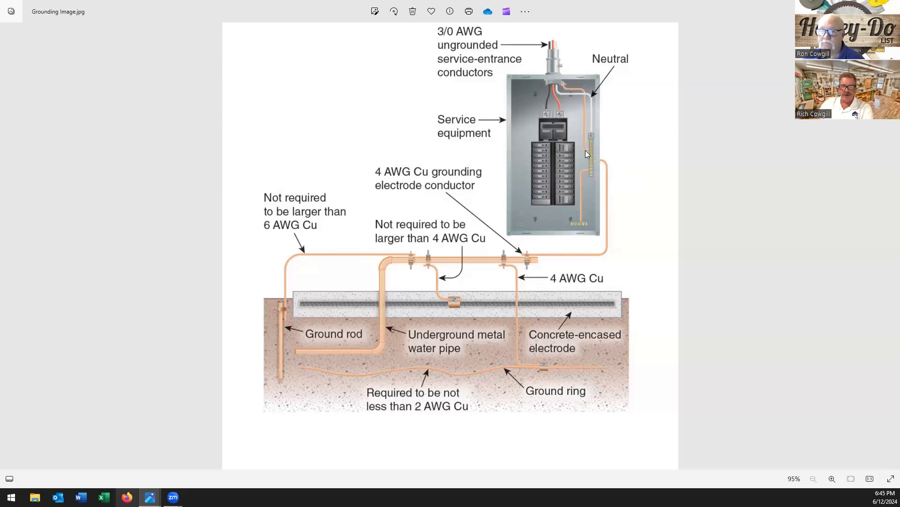
mouse_move(593, 354)
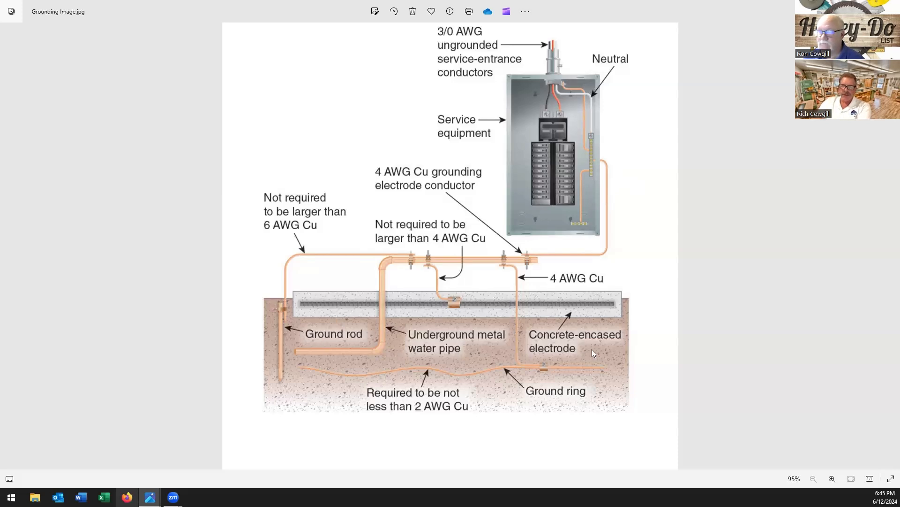
mouse_move(585, 143)
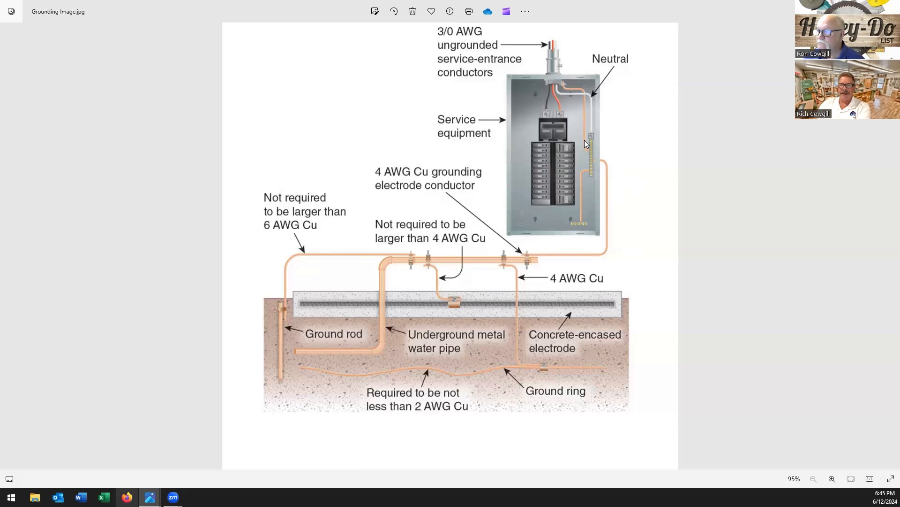
mouse_move(590, 174)
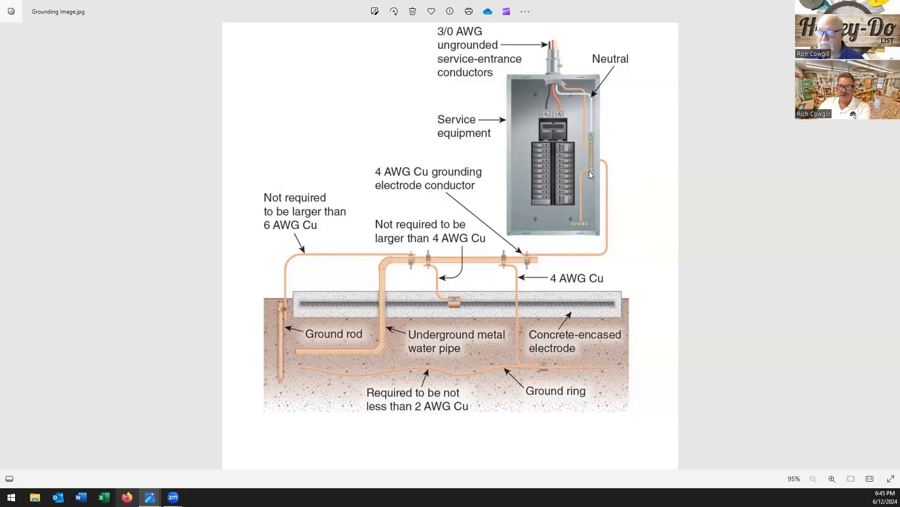
mouse_move(592, 159)
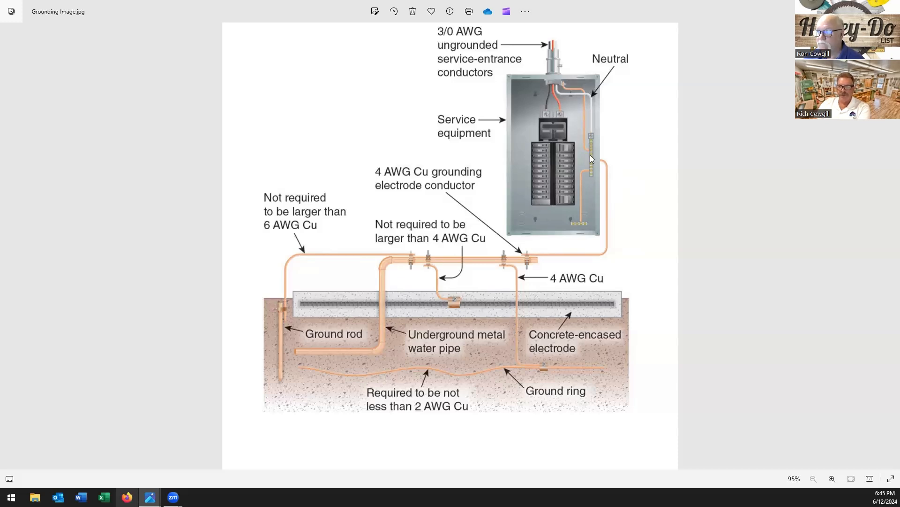
mouse_move(578, 234)
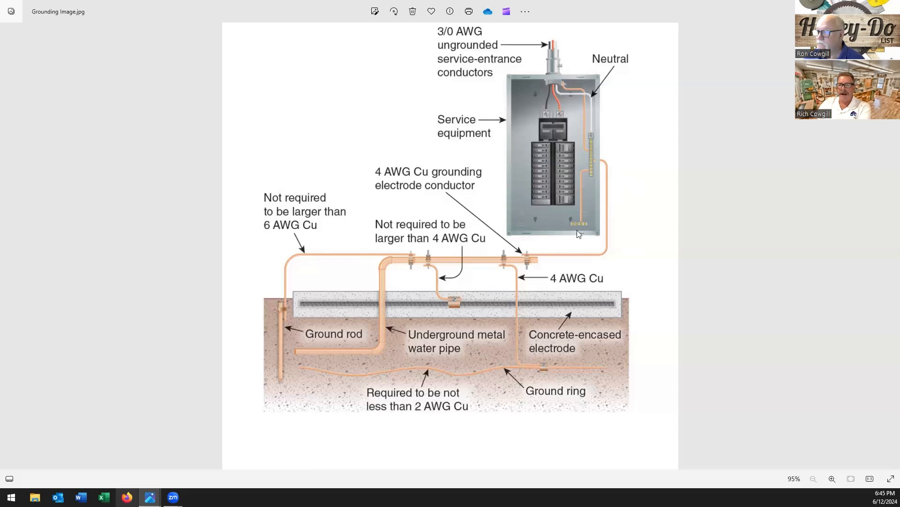
mouse_move(580, 228)
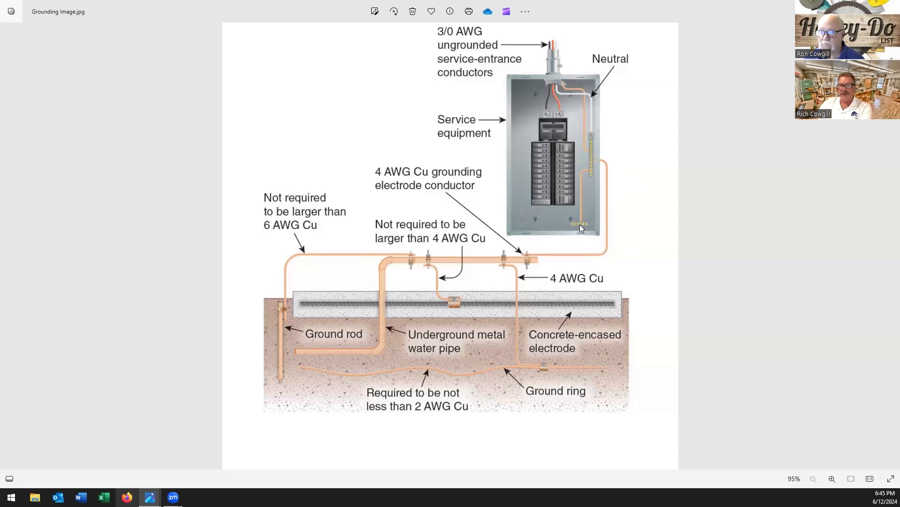
mouse_move(582, 224)
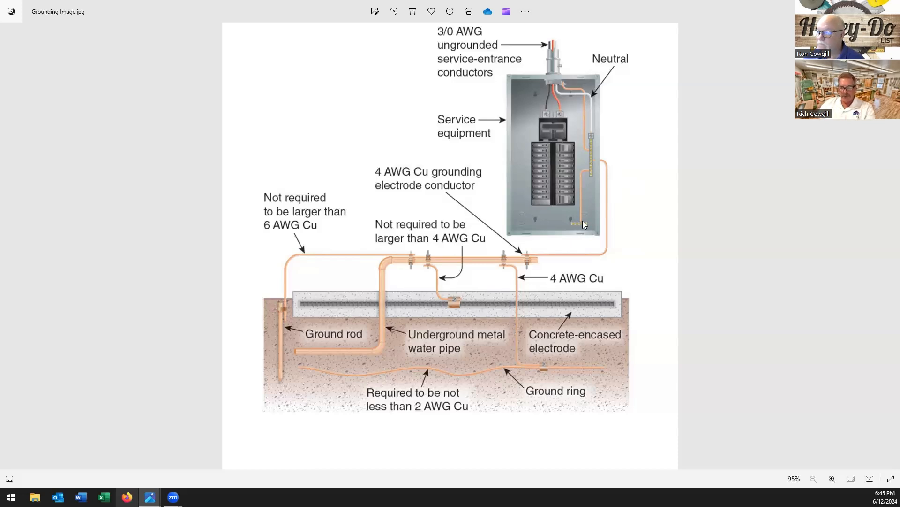
mouse_move(589, 224)
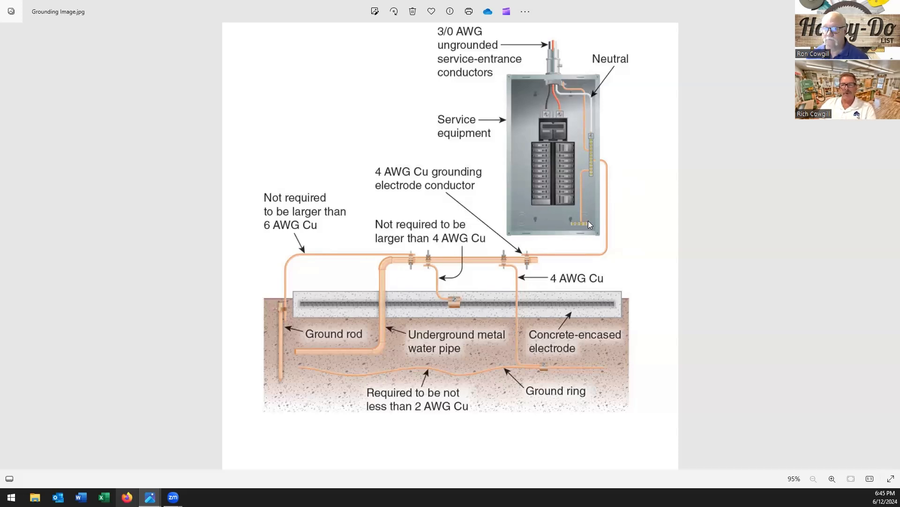
mouse_move(585, 230)
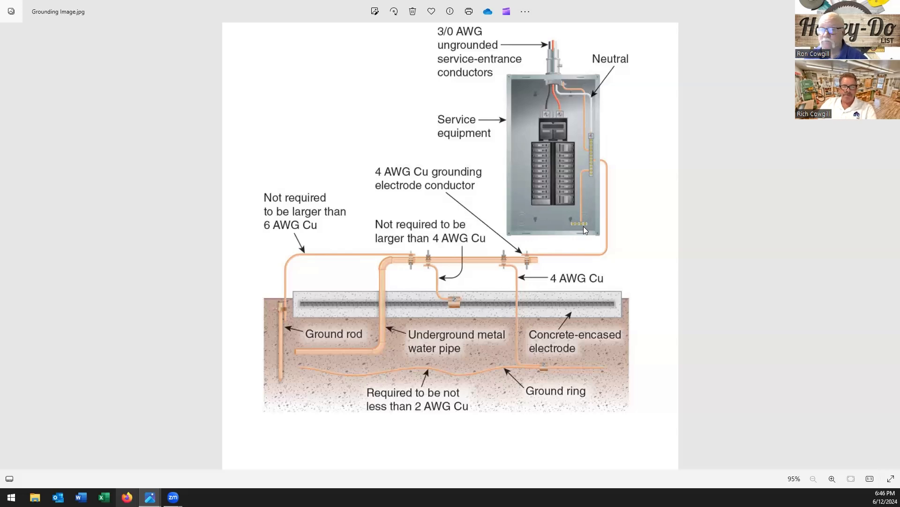
mouse_move(594, 224)
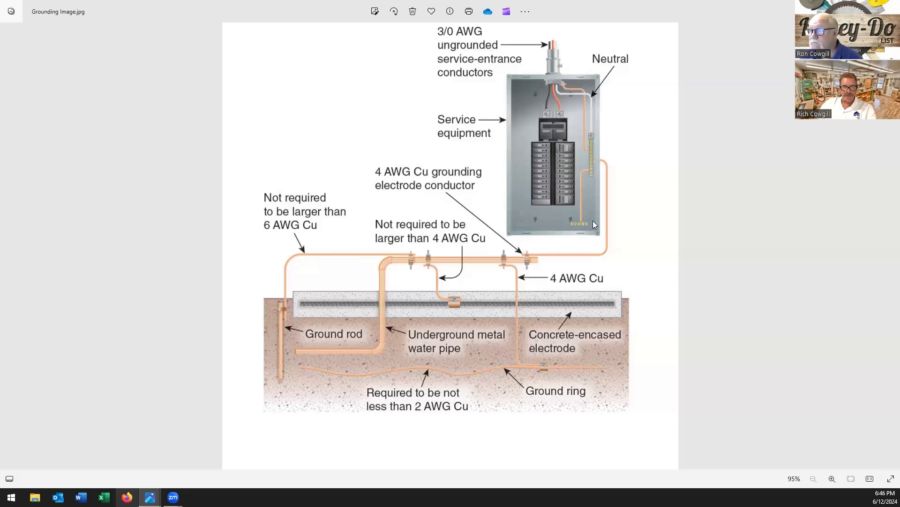
mouse_move(590, 224)
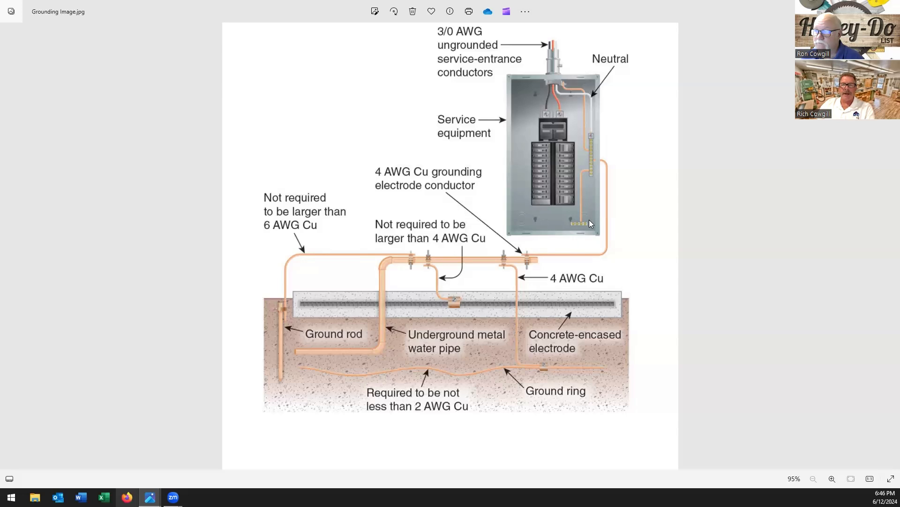
mouse_move(316, 355)
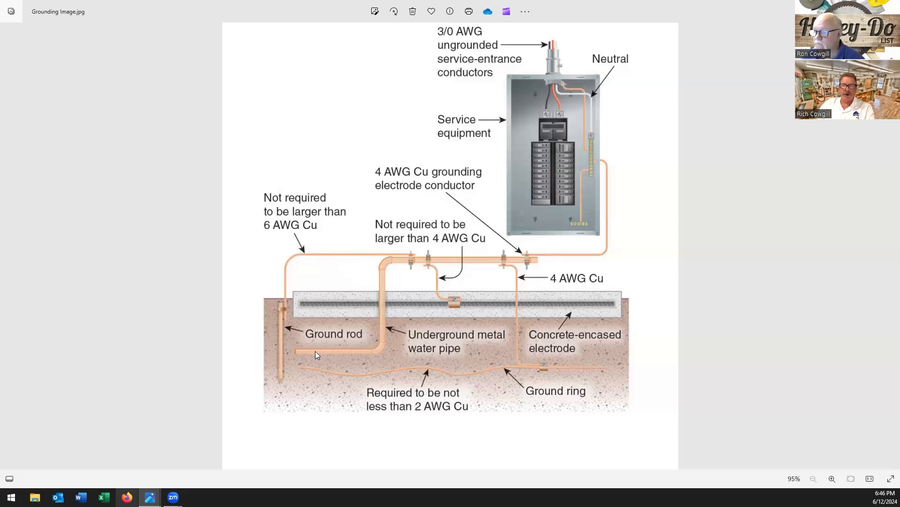
mouse_move(381, 359)
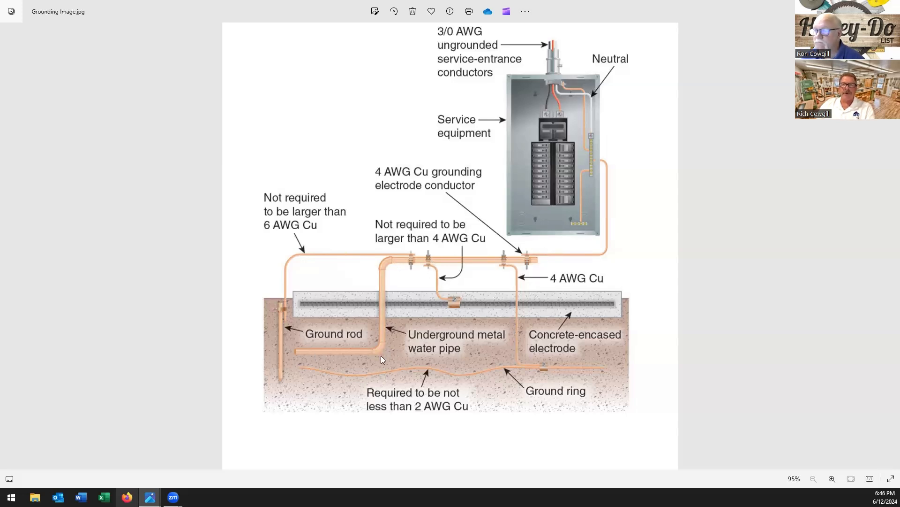
mouse_move(380, 381)
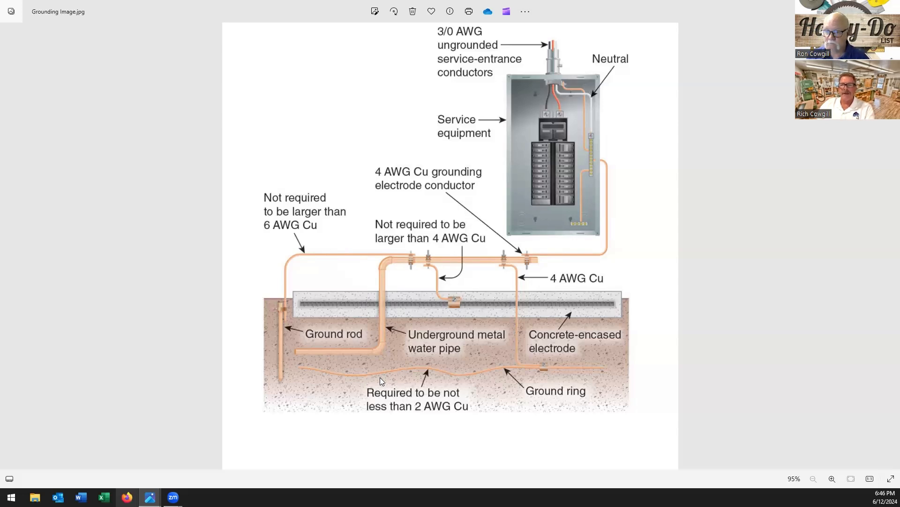
mouse_move(538, 262)
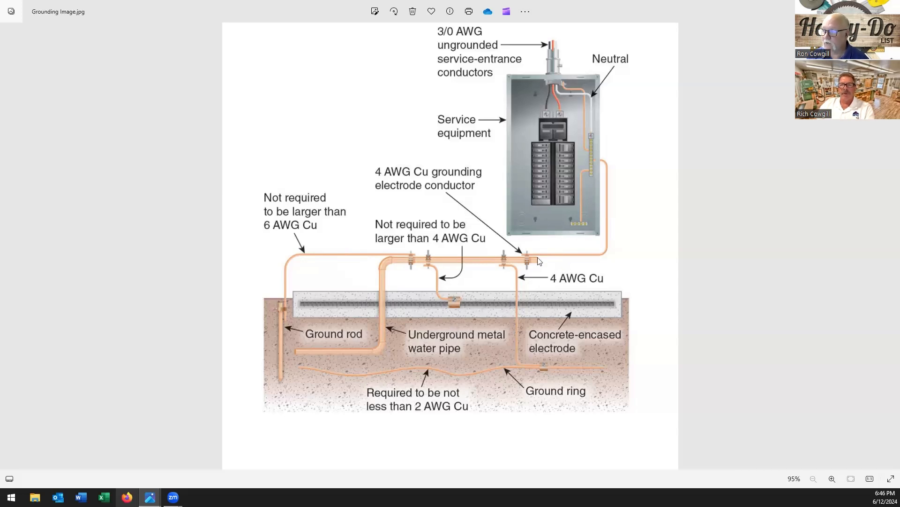
mouse_move(528, 264)
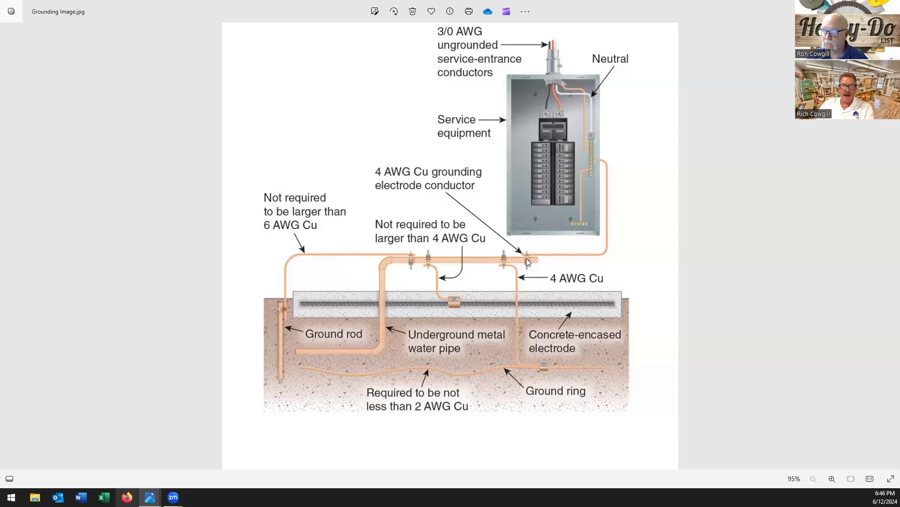
mouse_move(282, 372)
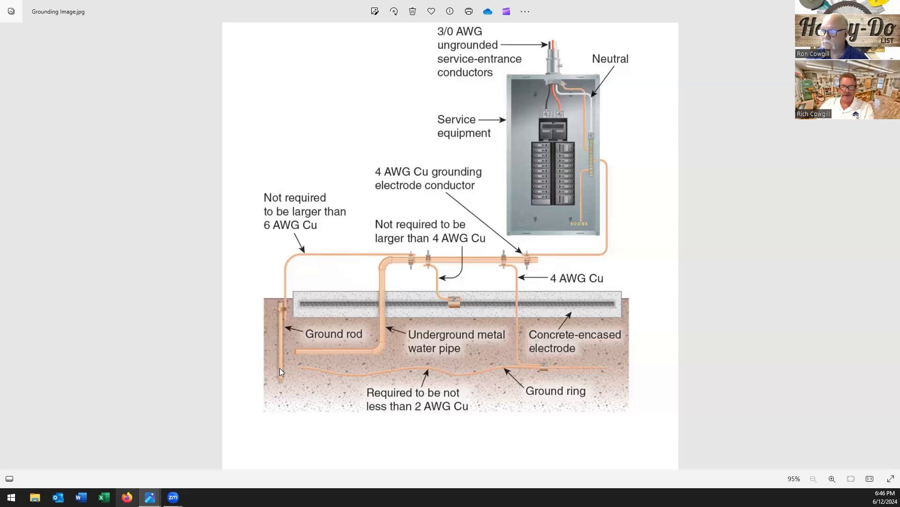
mouse_move(288, 406)
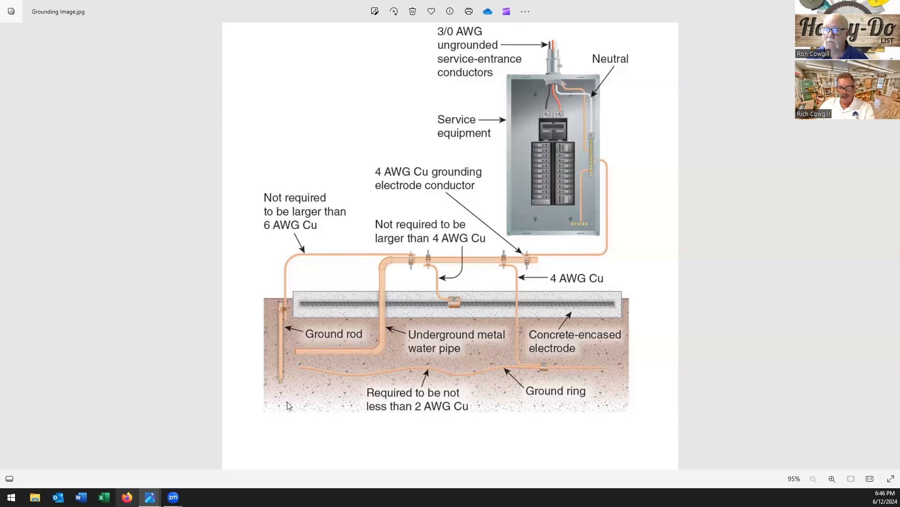
mouse_move(303, 323)
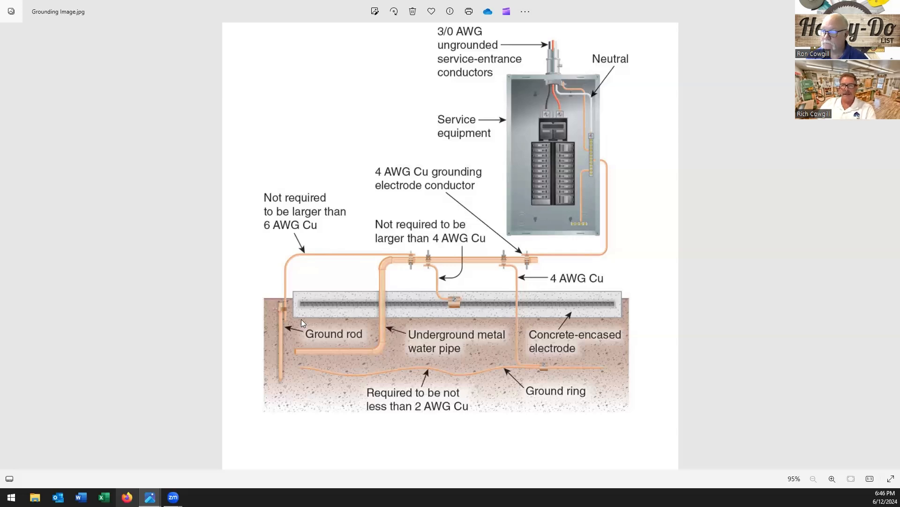
mouse_move(500, 303)
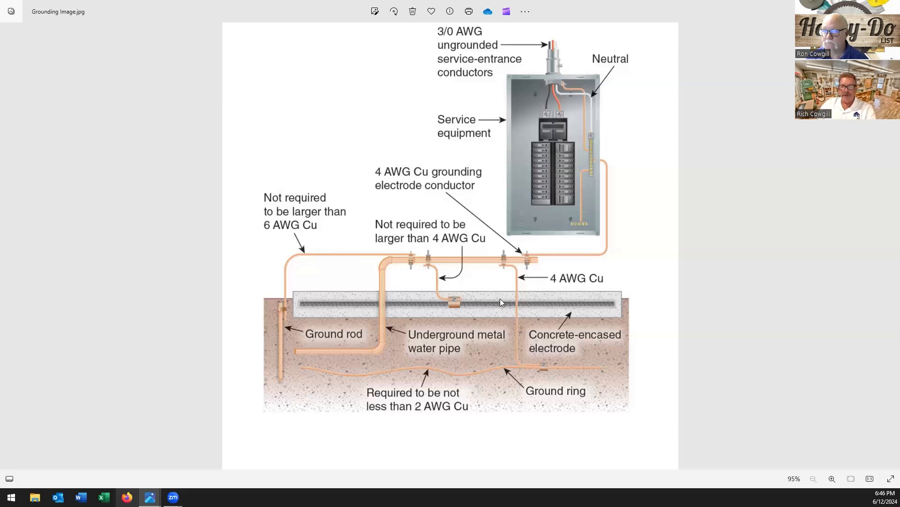
mouse_move(476, 303)
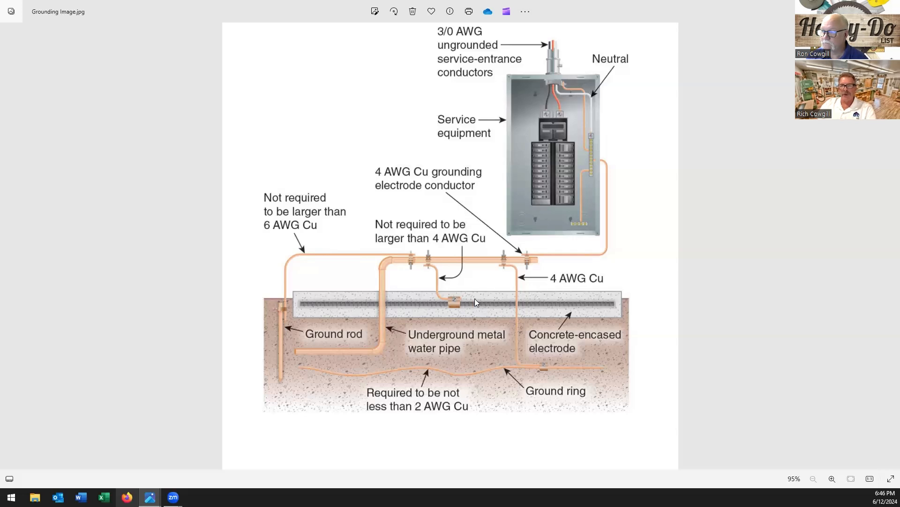
mouse_move(257, 354)
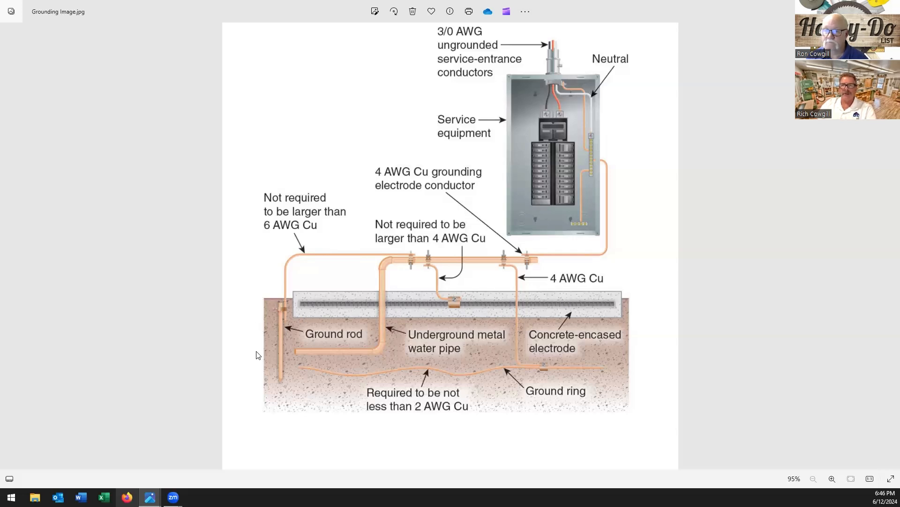
mouse_move(276, 420)
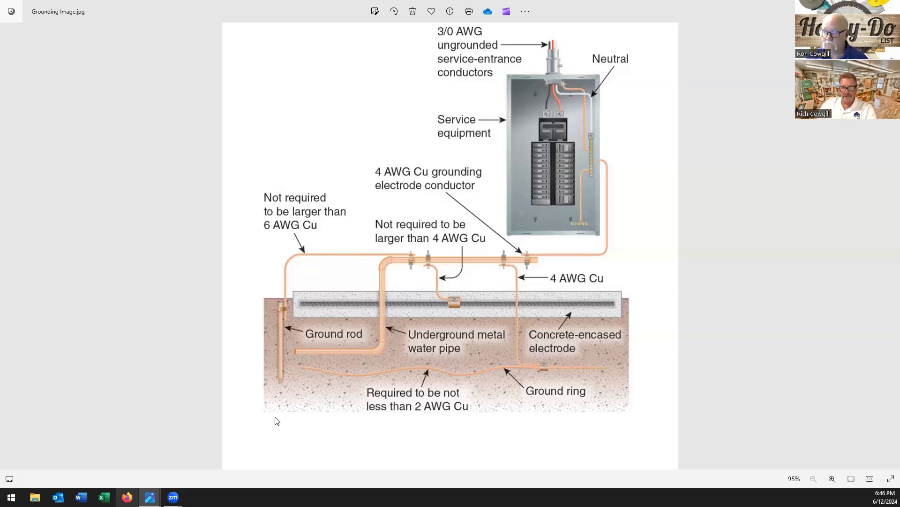
mouse_move(280, 300)
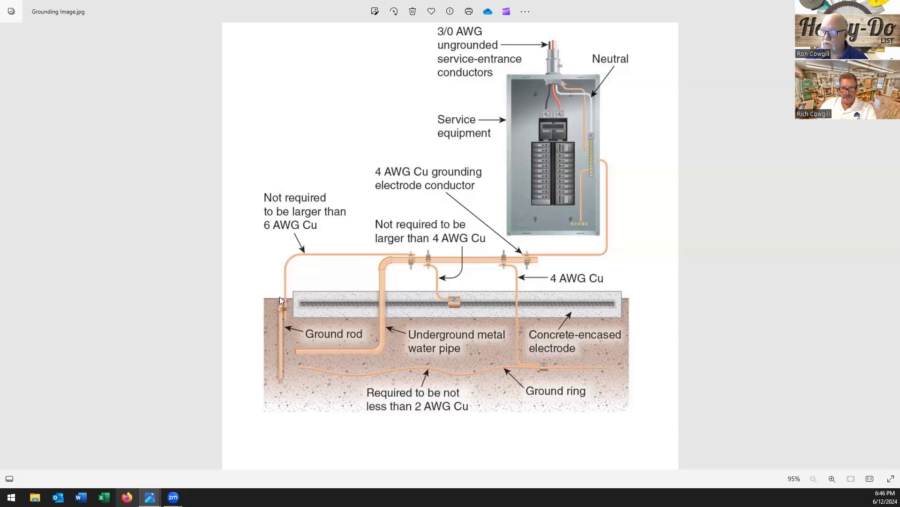
mouse_move(281, 308)
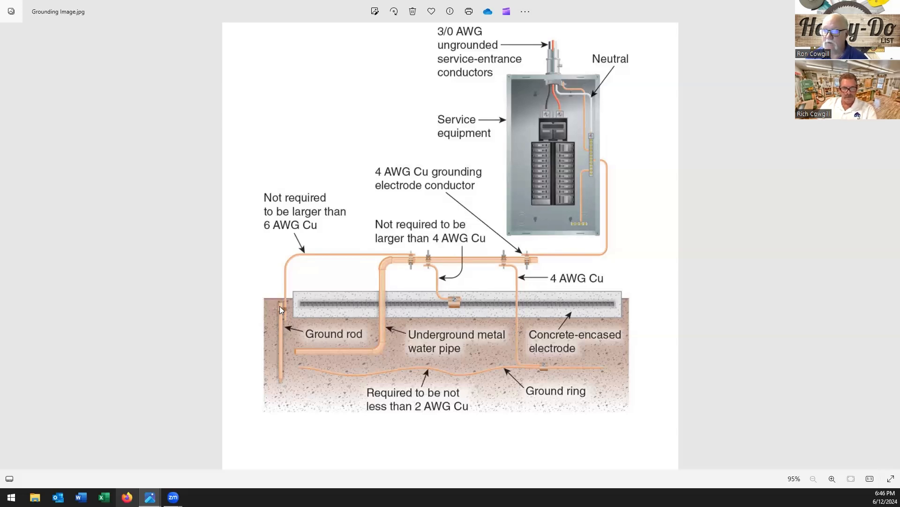
mouse_move(282, 355)
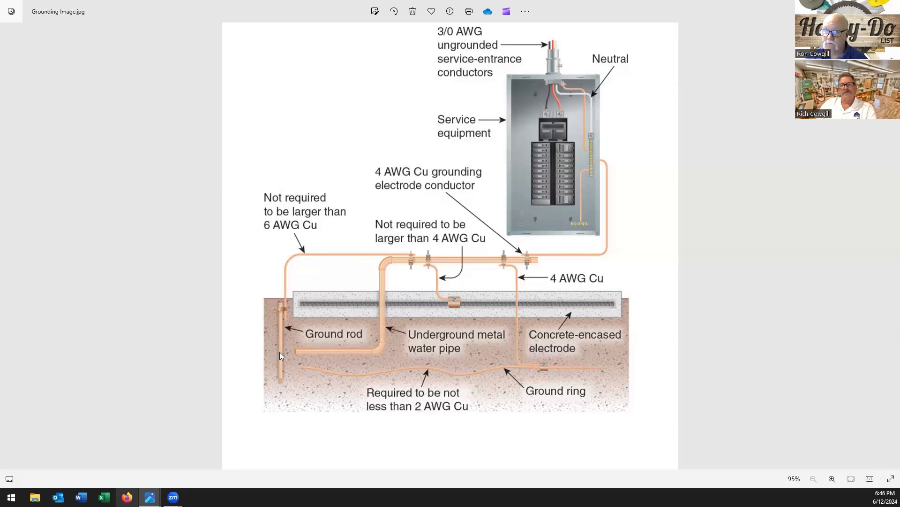
mouse_move(277, 308)
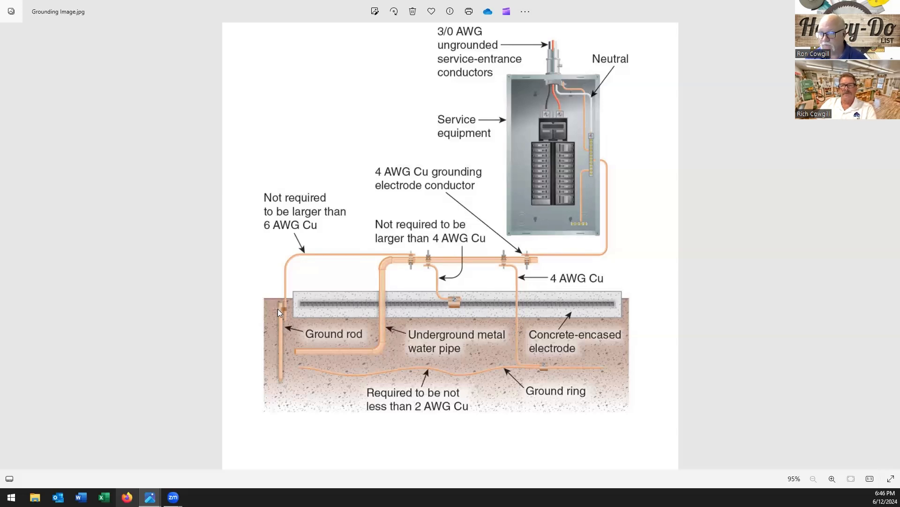
mouse_move(297, 388)
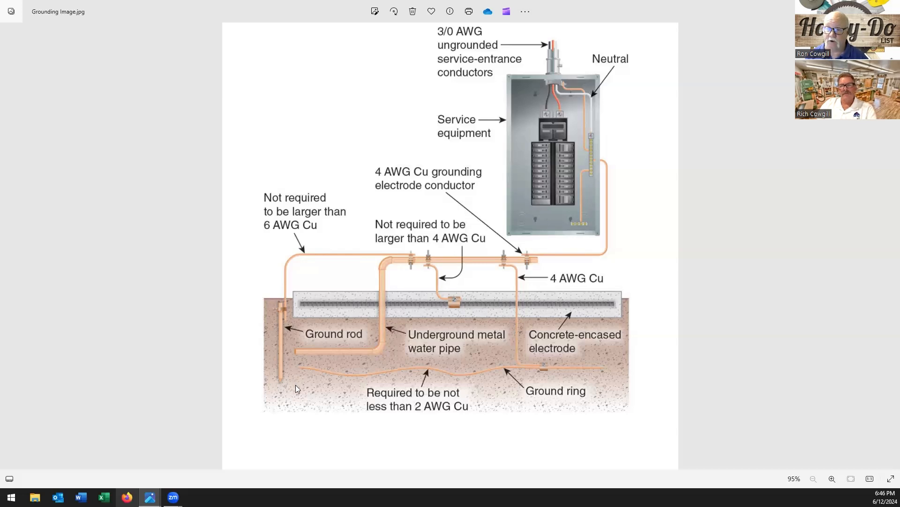
mouse_move(283, 372)
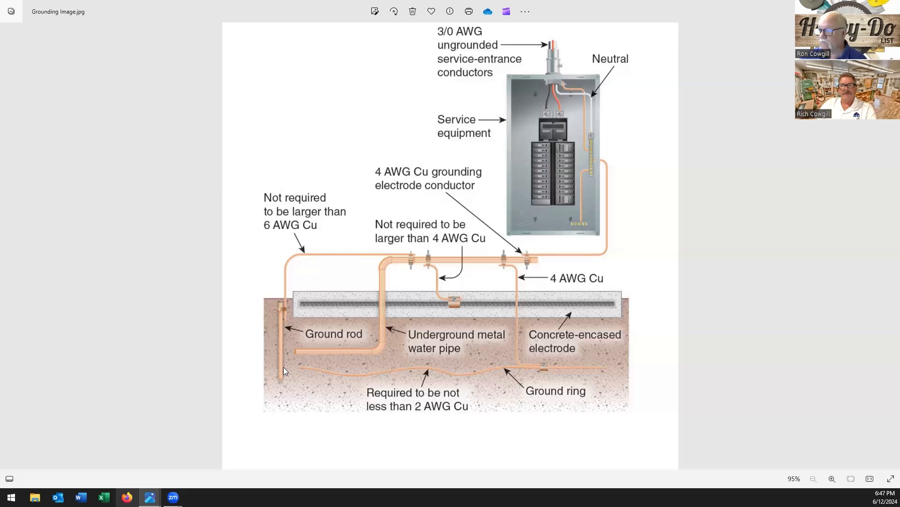
mouse_move(325, 395)
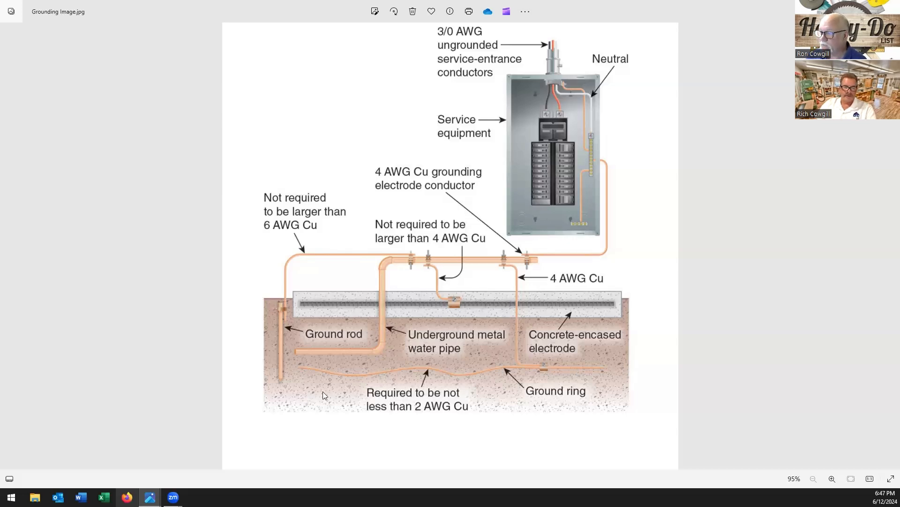
mouse_move(374, 373)
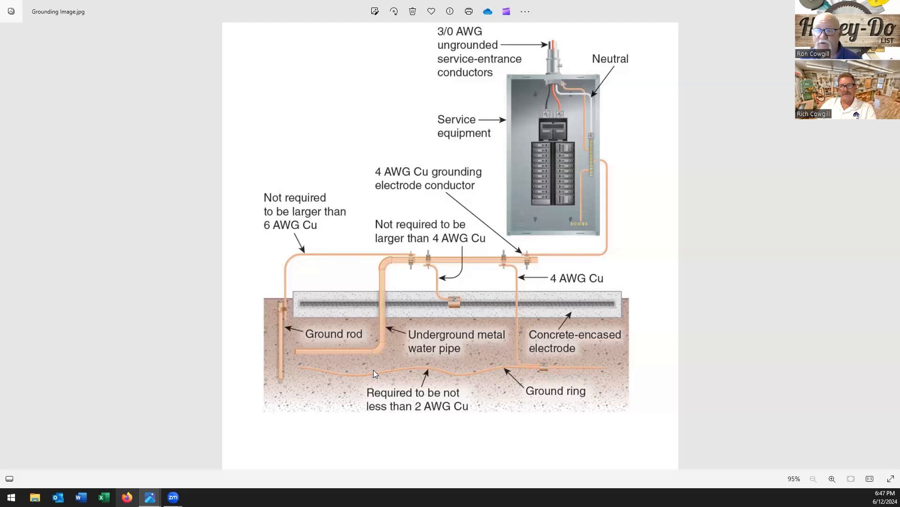
mouse_move(378, 377)
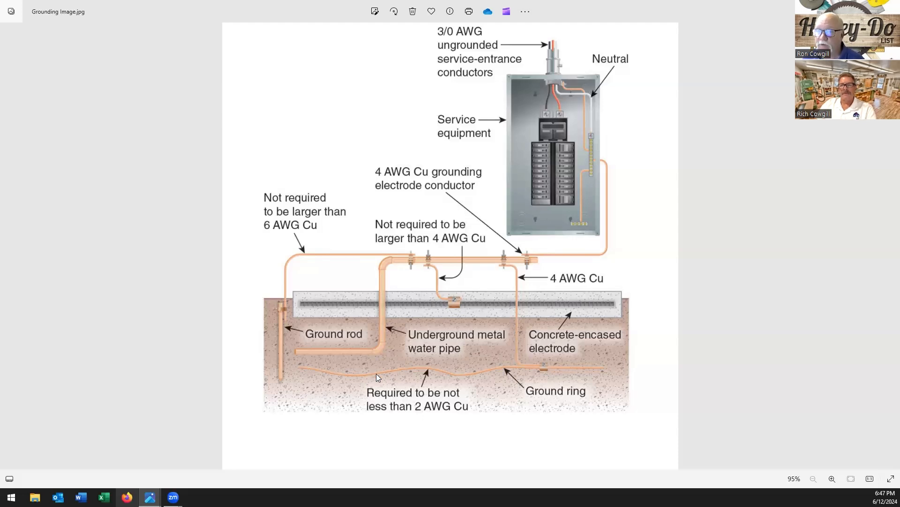
mouse_move(458, 295)
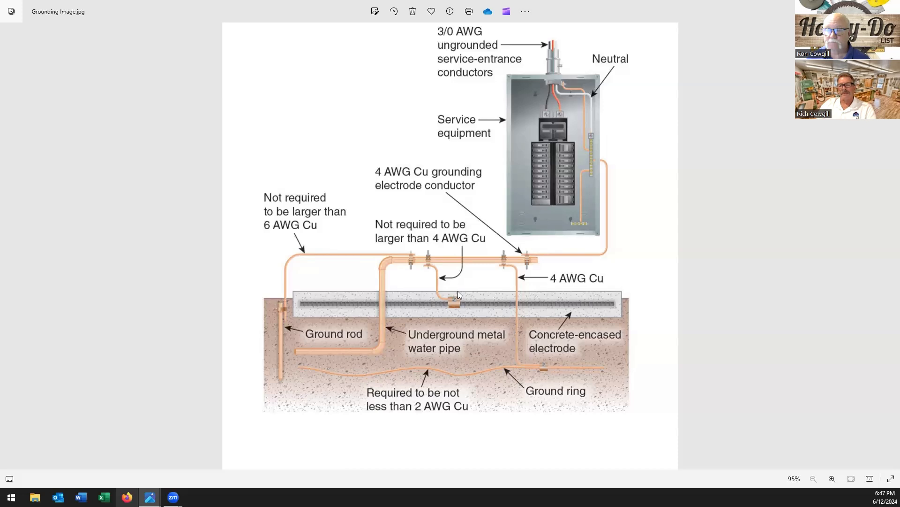
mouse_move(290, 213)
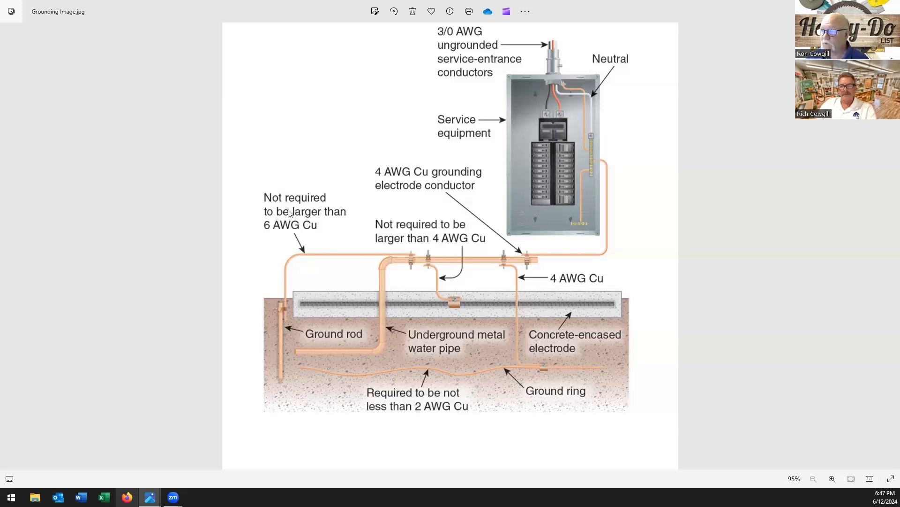
mouse_move(517, 277)
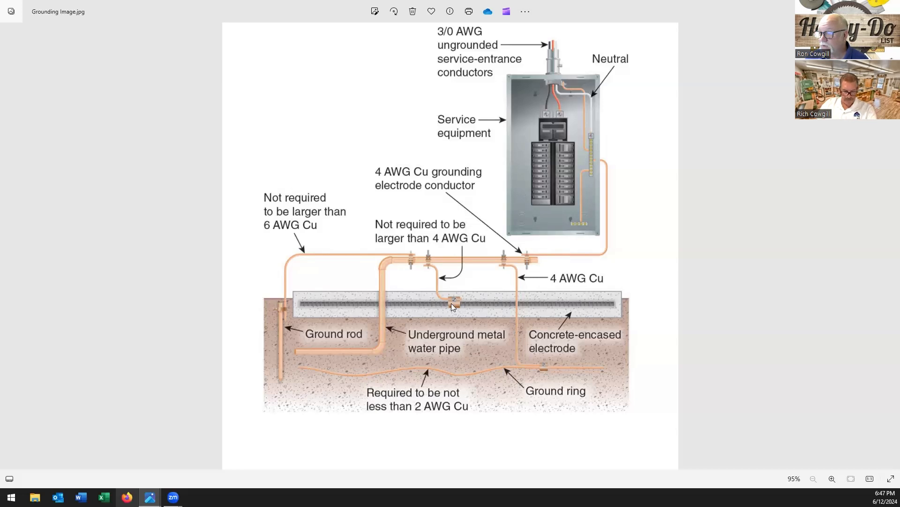
mouse_move(444, 309)
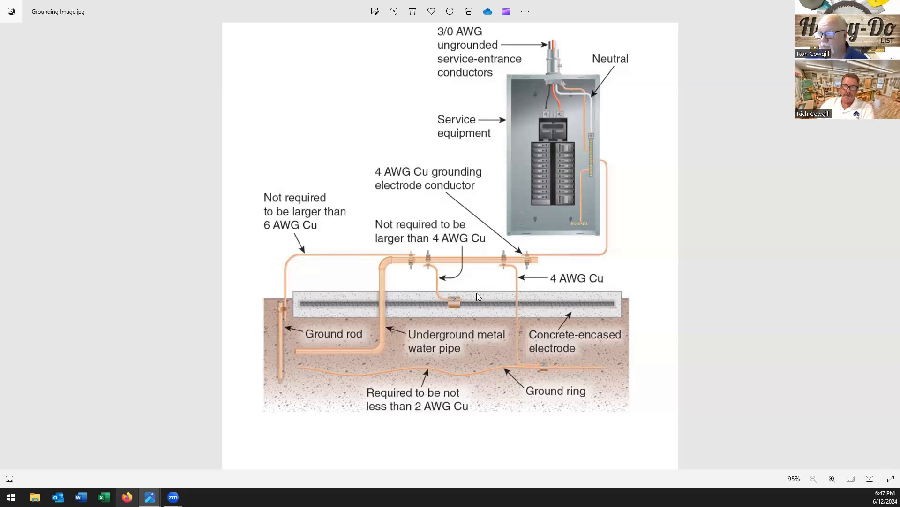
mouse_move(354, 315)
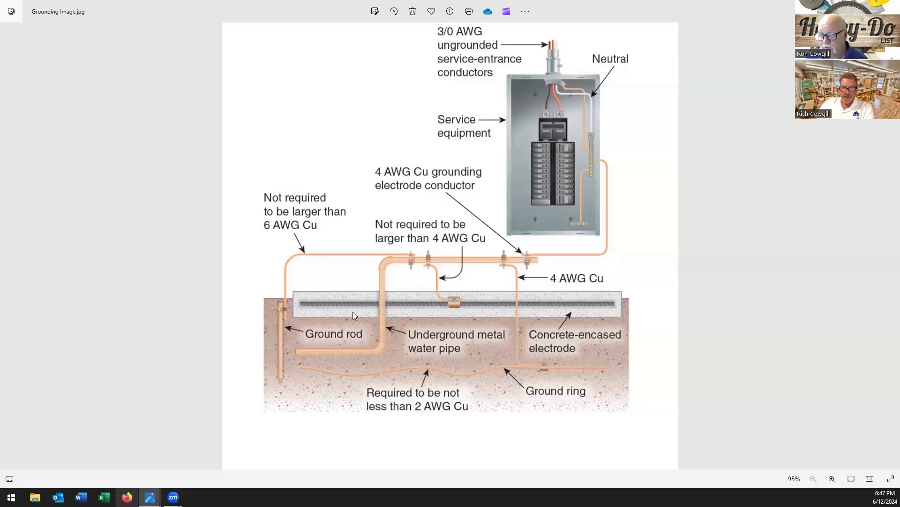
mouse_move(328, 306)
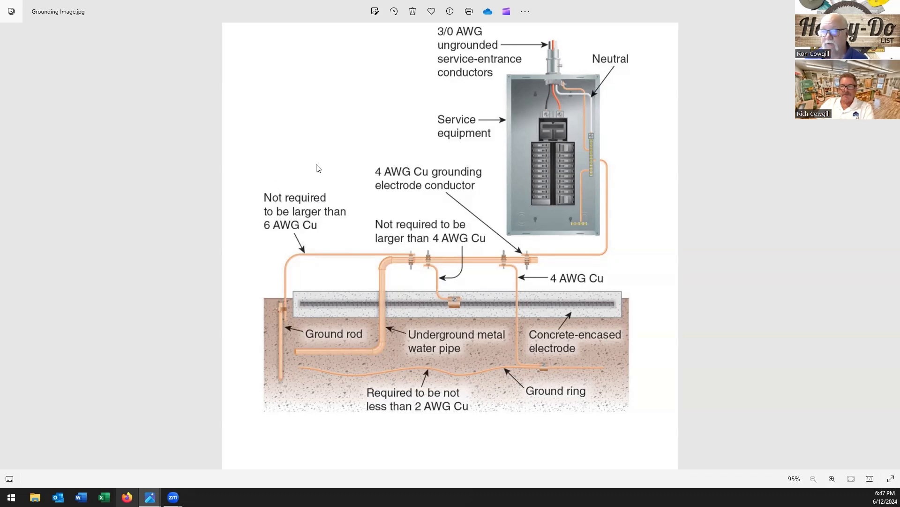
mouse_move(322, 161)
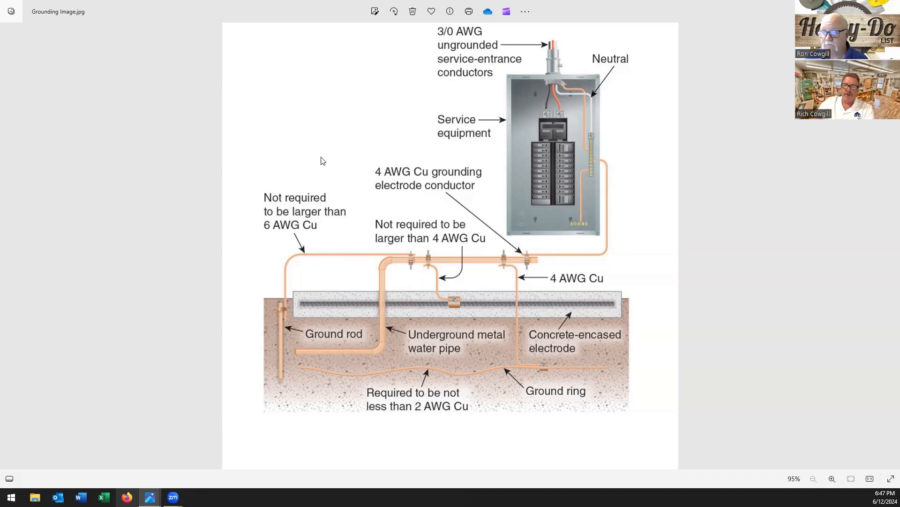
mouse_move(349, 165)
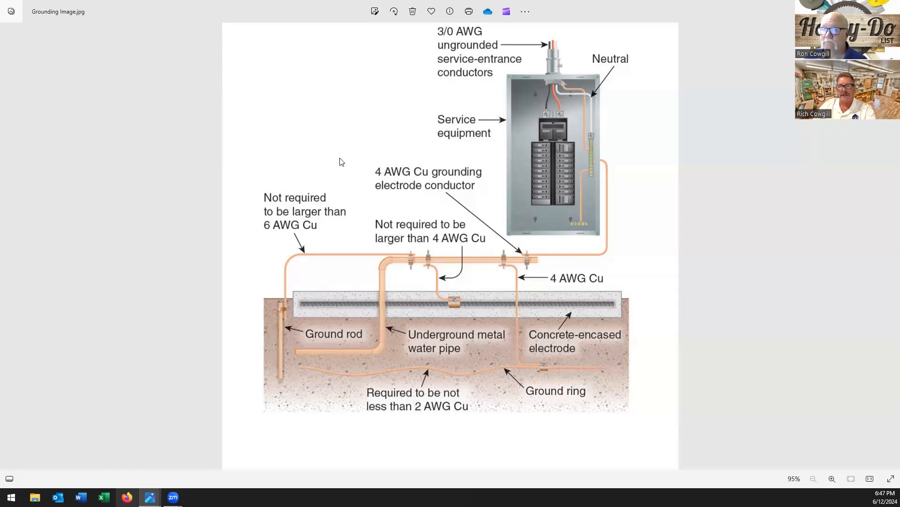
mouse_move(471, 168)
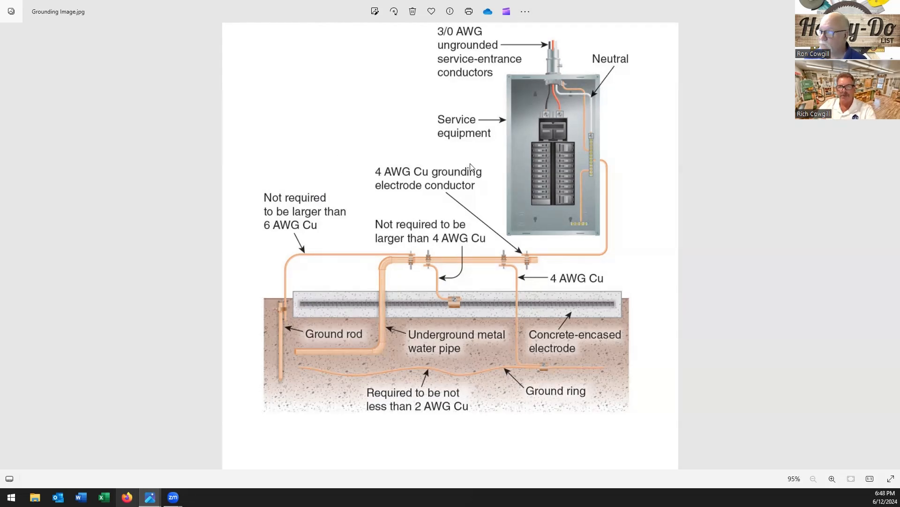
mouse_move(797, 160)
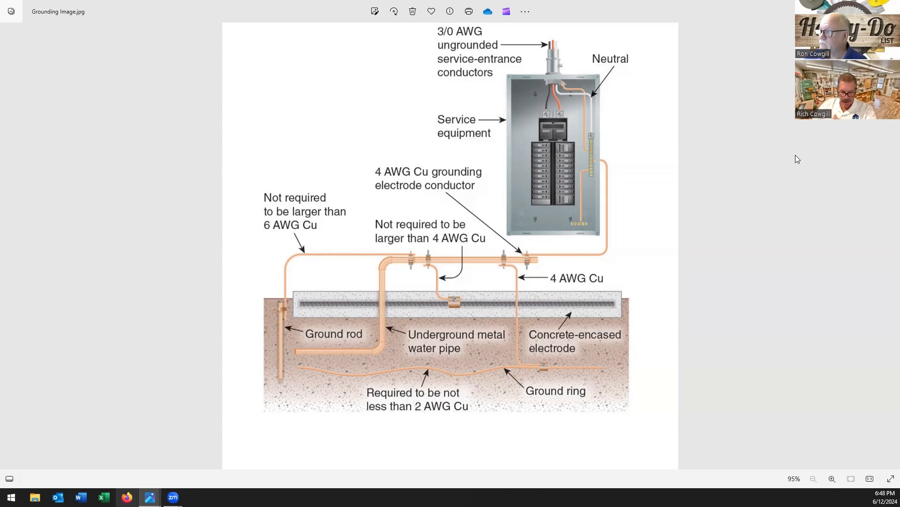
mouse_move(794, 160)
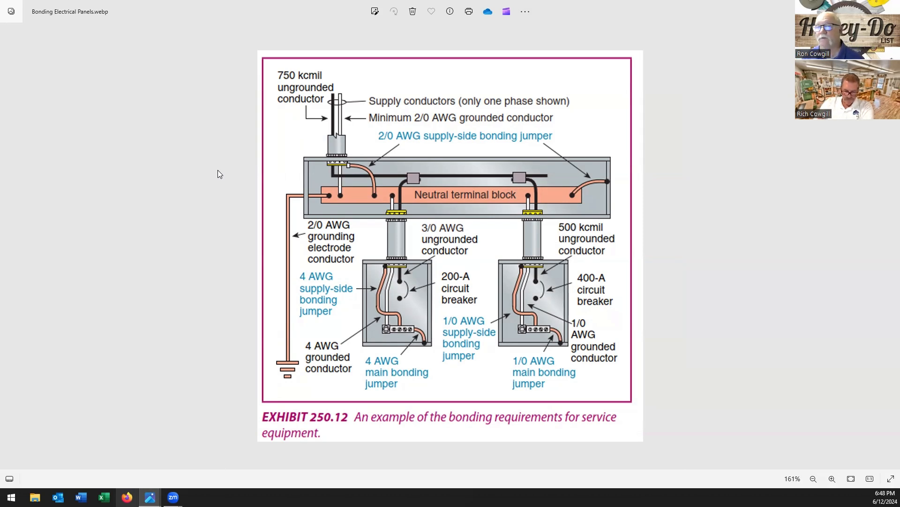
mouse_move(205, 187)
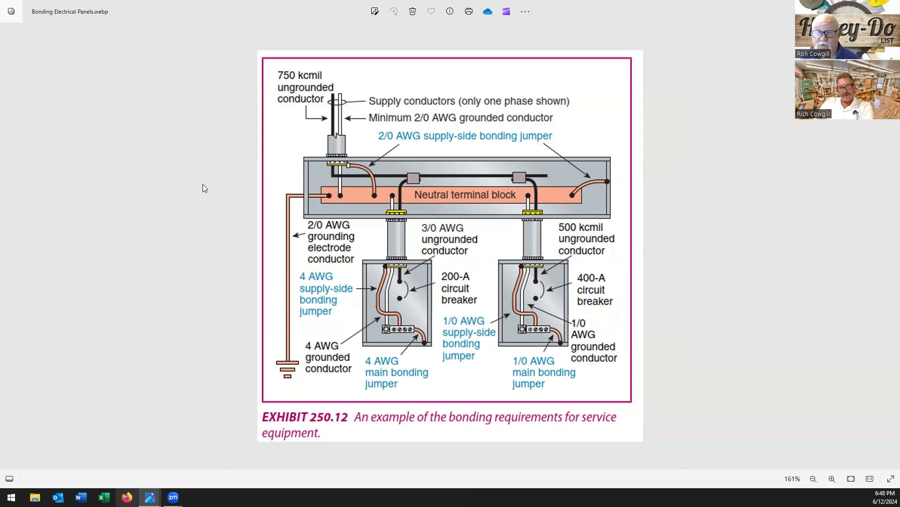
mouse_move(156, 195)
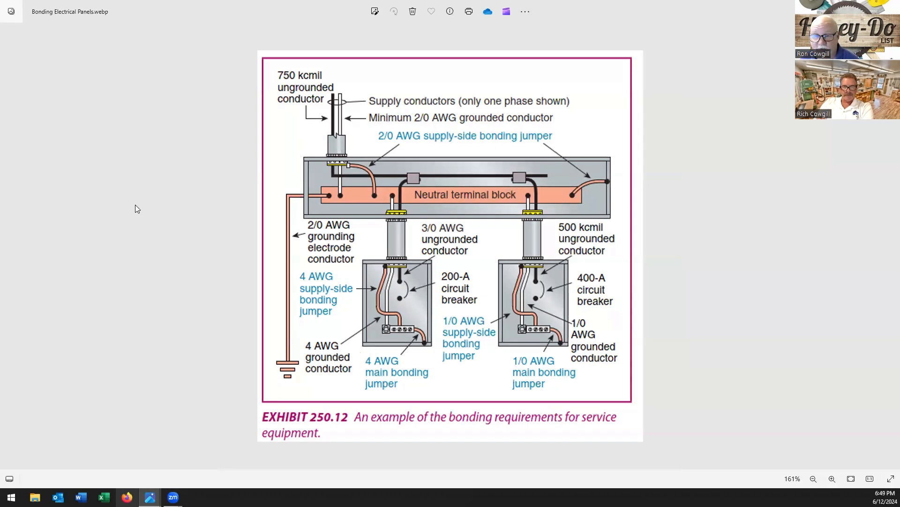
mouse_move(83, 177)
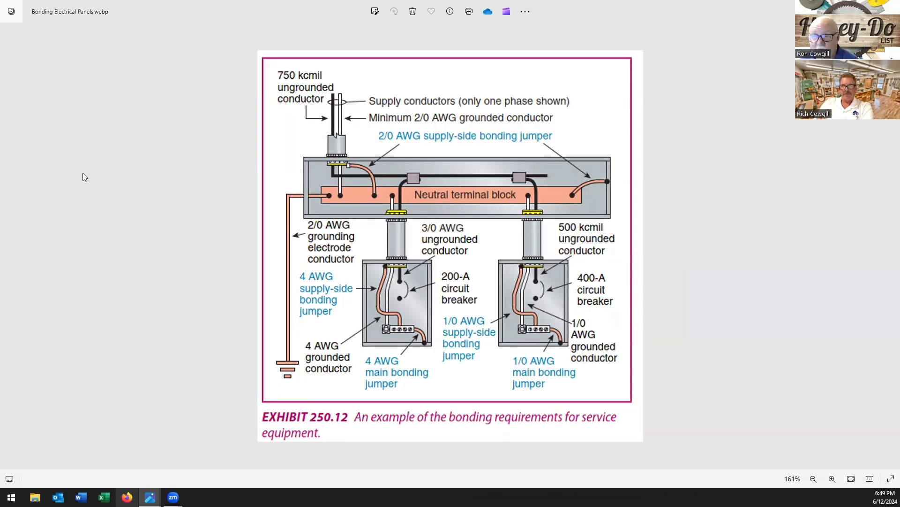
mouse_move(264, 268)
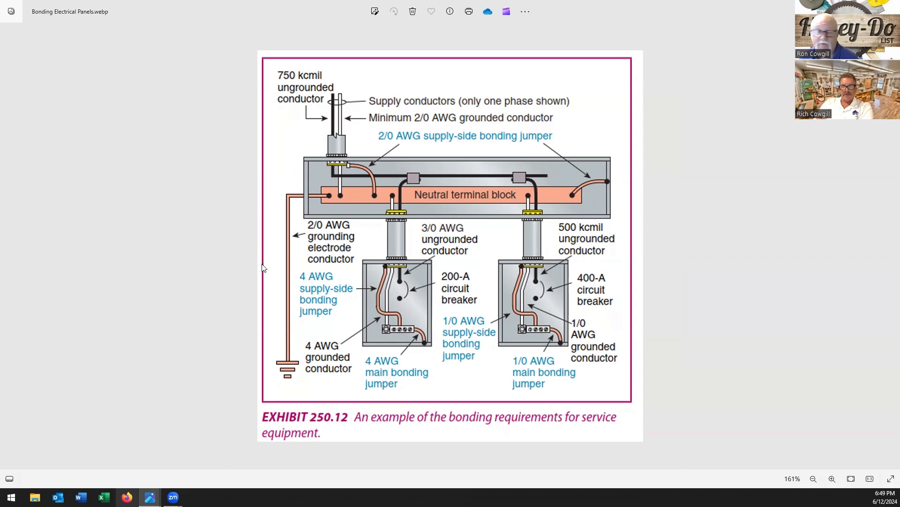
mouse_move(257, 281)
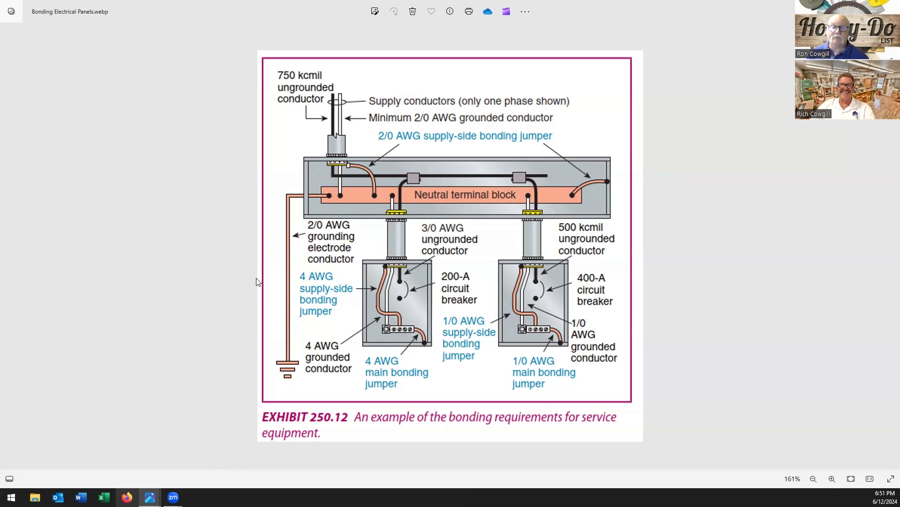
mouse_move(248, 231)
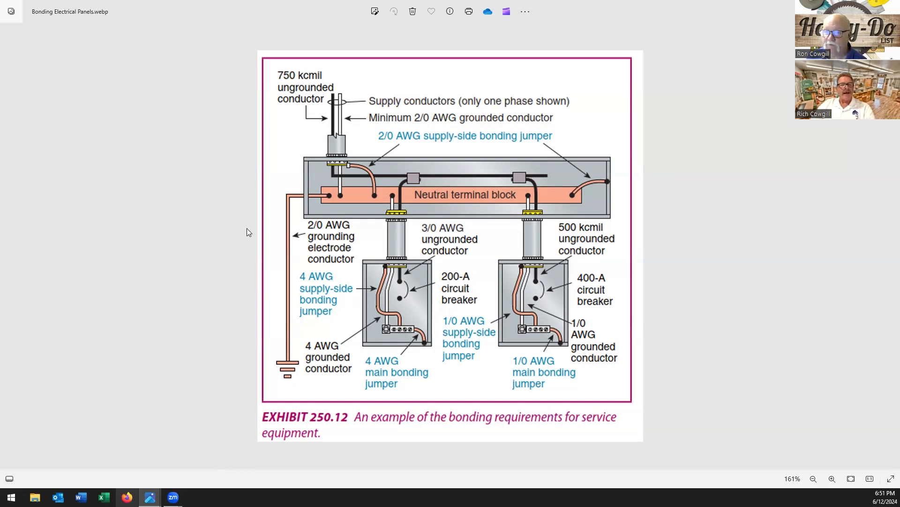
mouse_move(197, 273)
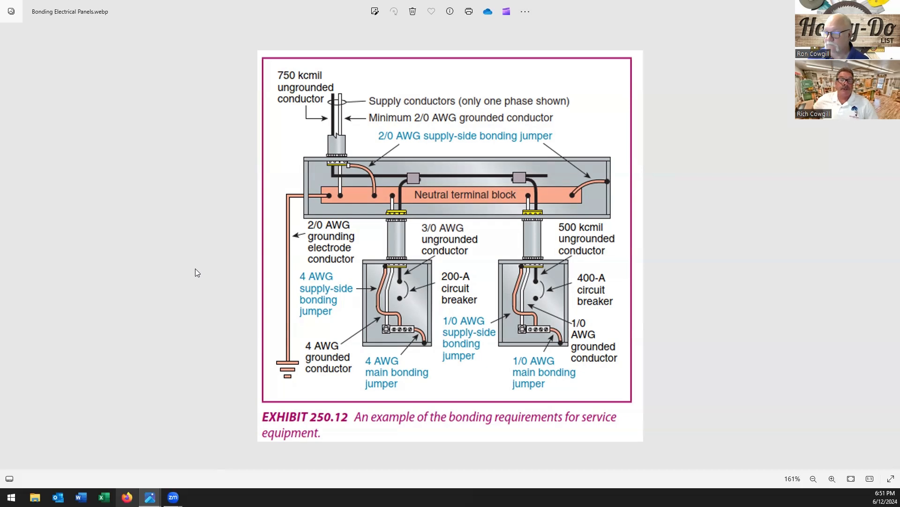
mouse_move(289, 346)
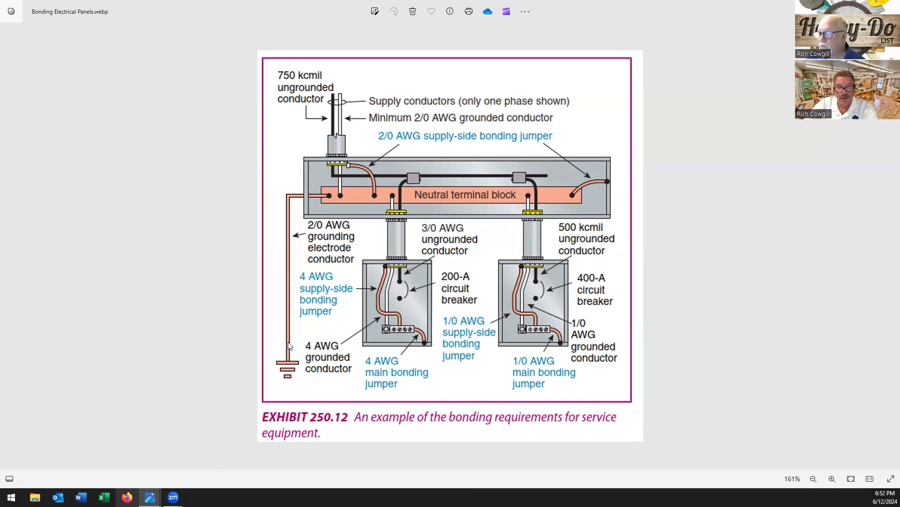
mouse_move(292, 388)
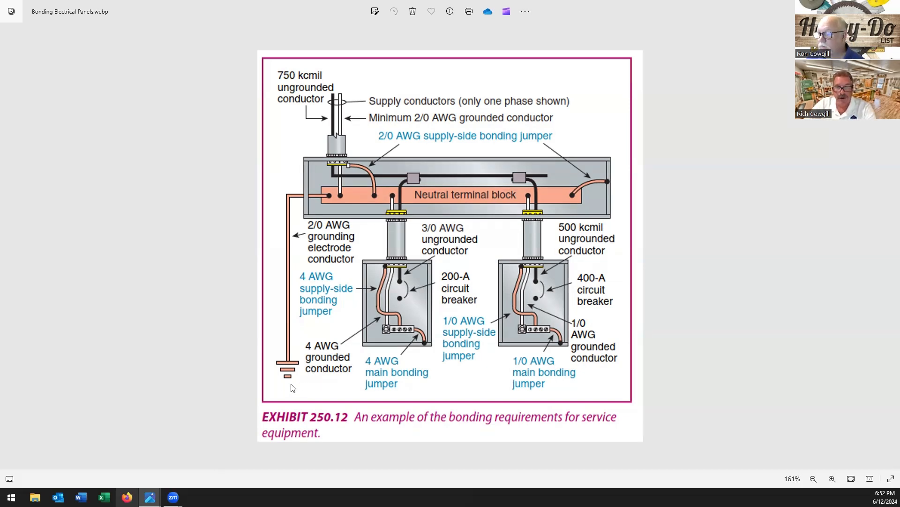
mouse_move(327, 198)
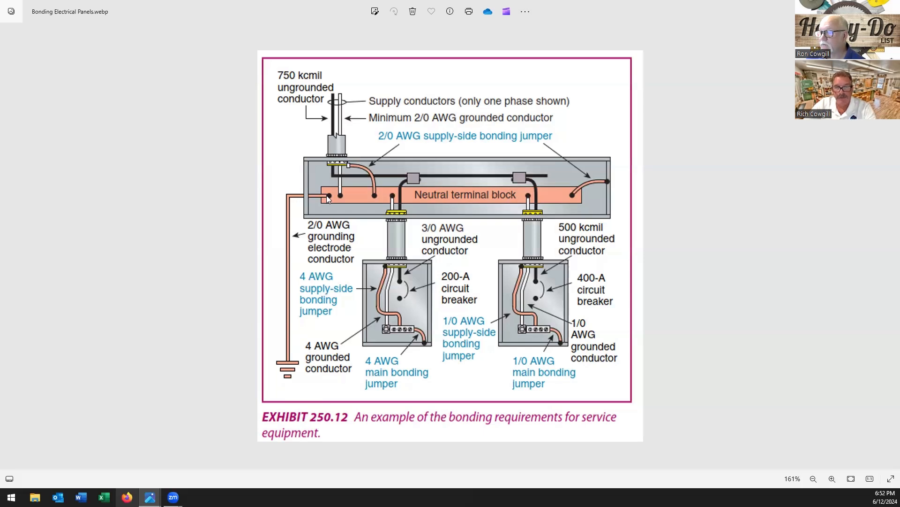
mouse_move(315, 195)
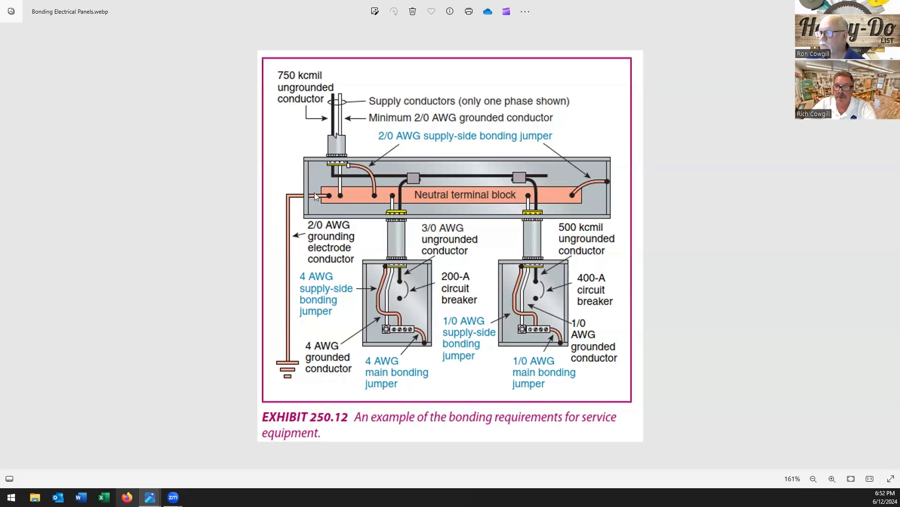
mouse_move(311, 201)
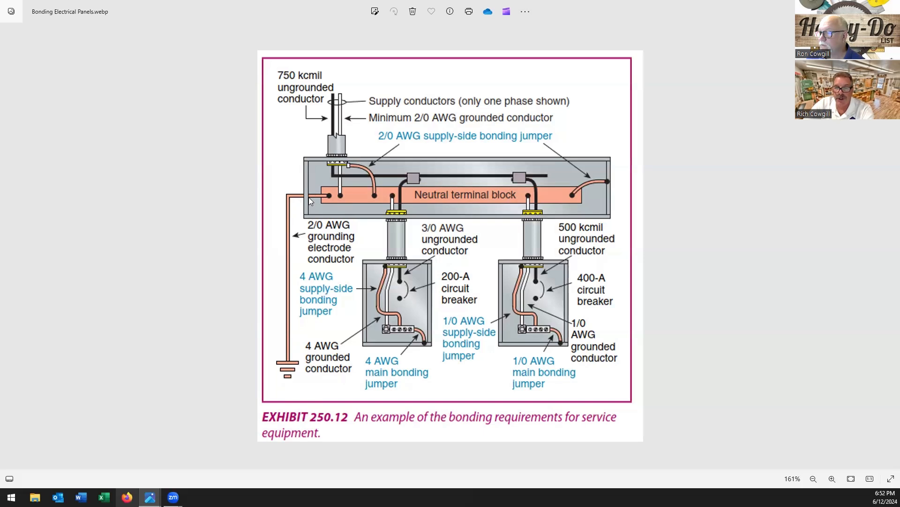
mouse_move(364, 195)
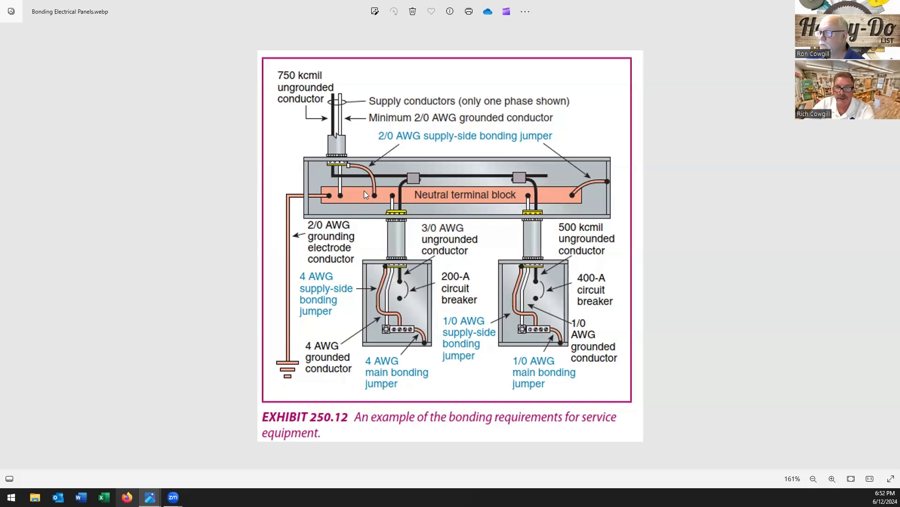
mouse_move(593, 183)
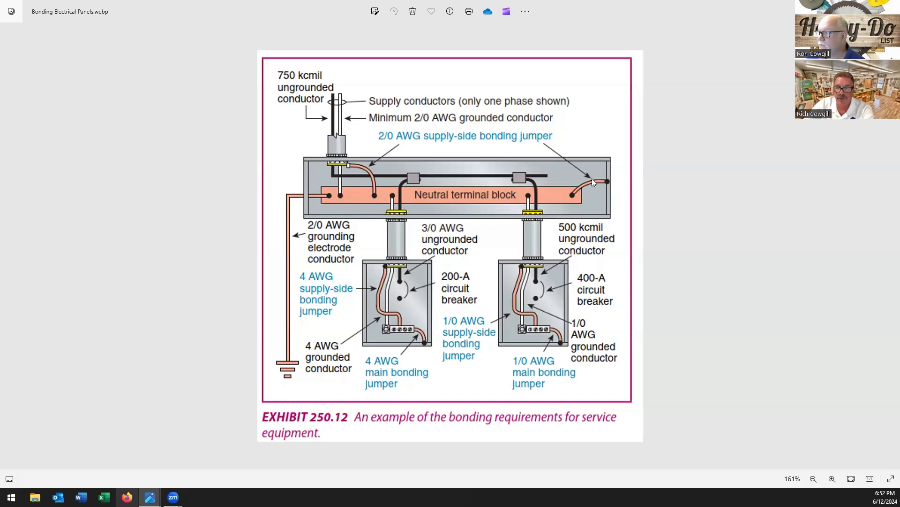
mouse_move(378, 198)
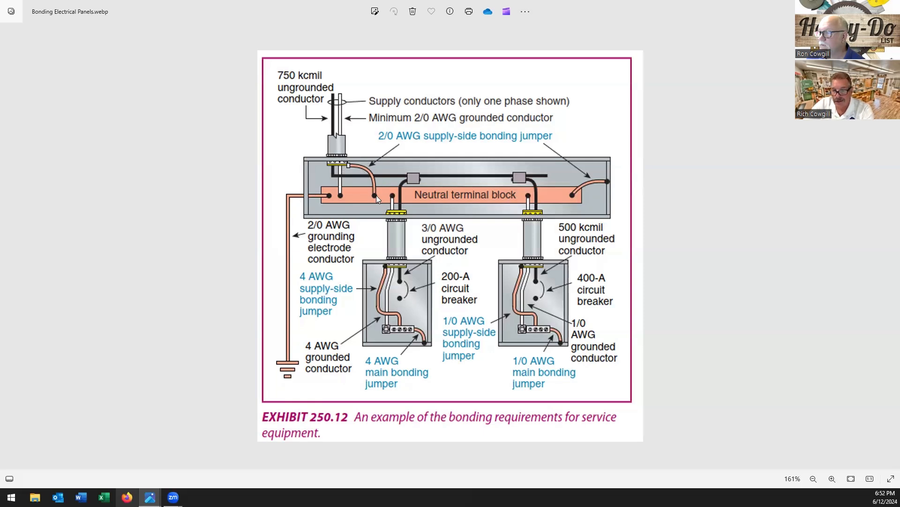
mouse_move(380, 222)
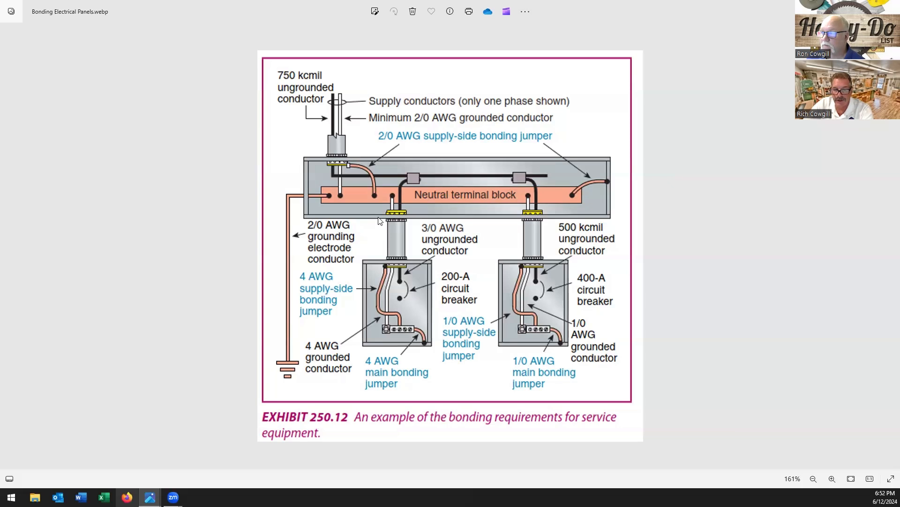
mouse_move(402, 331)
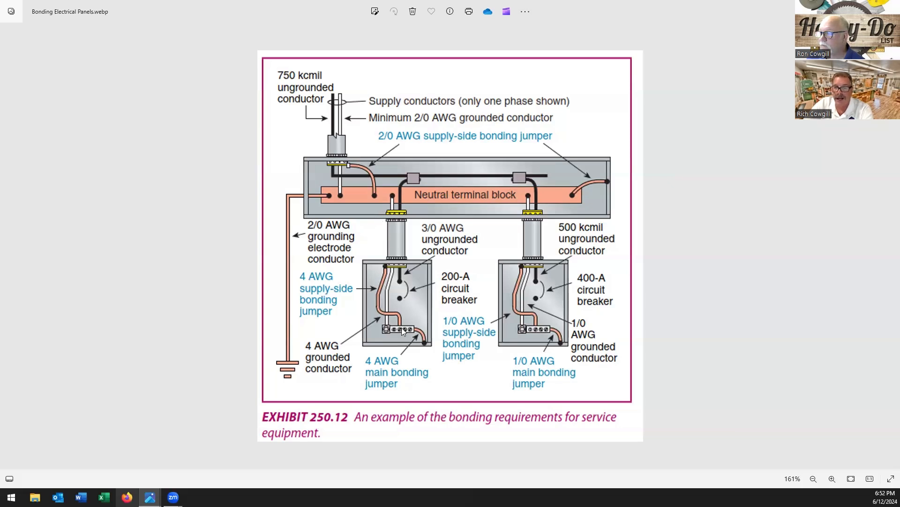
mouse_move(550, 336)
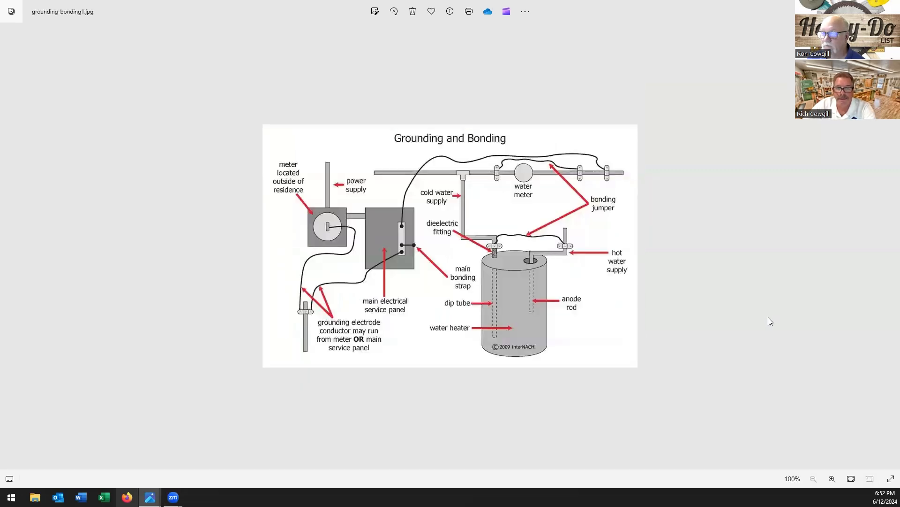
mouse_move(588, 236)
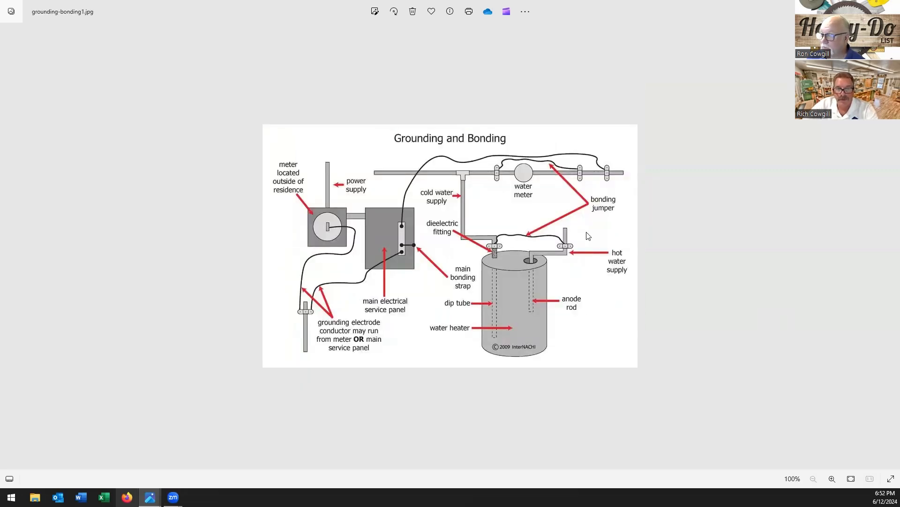
mouse_move(620, 240)
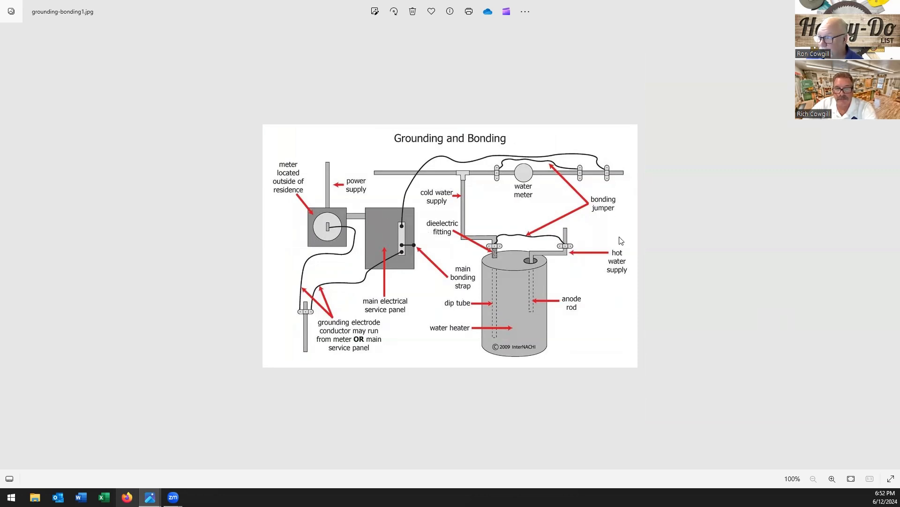
mouse_move(453, 275)
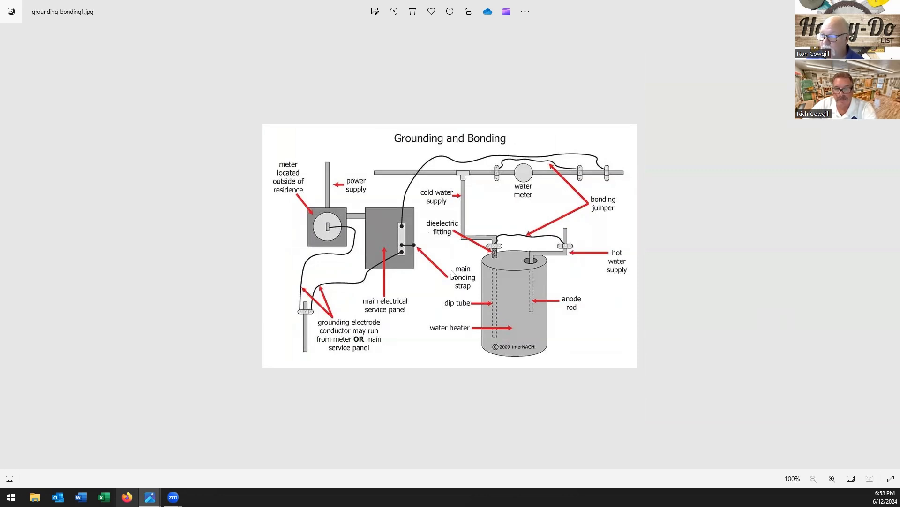
mouse_move(410, 315)
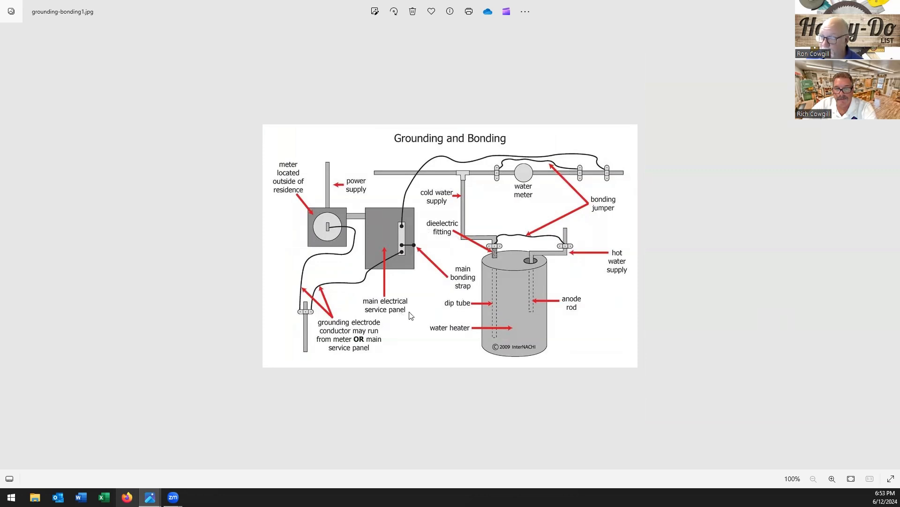
mouse_move(604, 260)
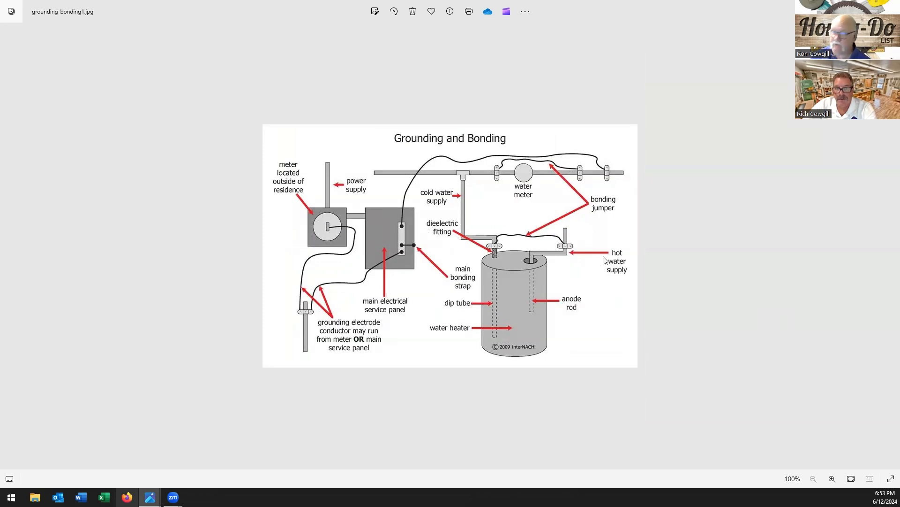
mouse_move(571, 290)
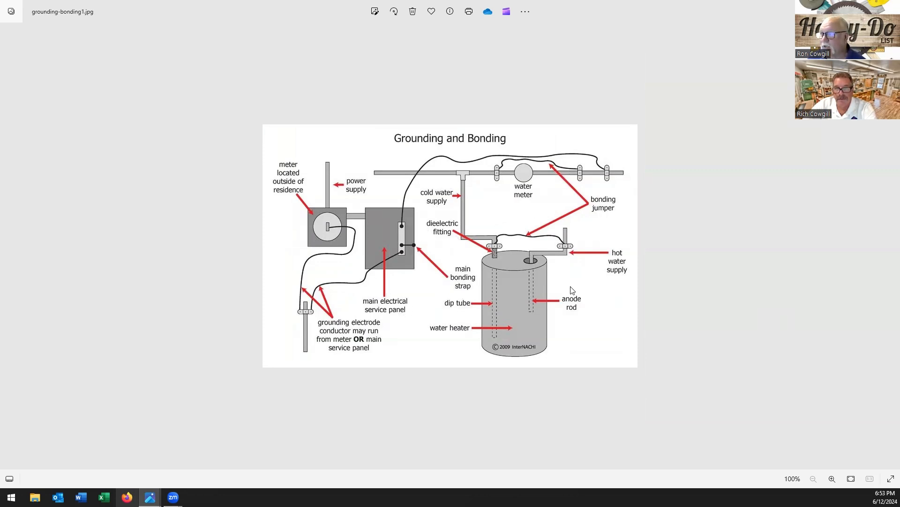
mouse_move(513, 291)
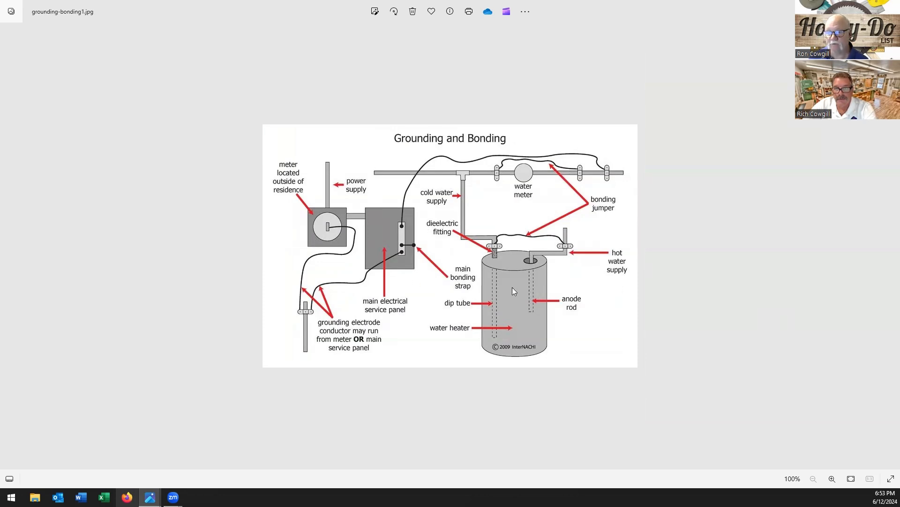
mouse_move(450, 251)
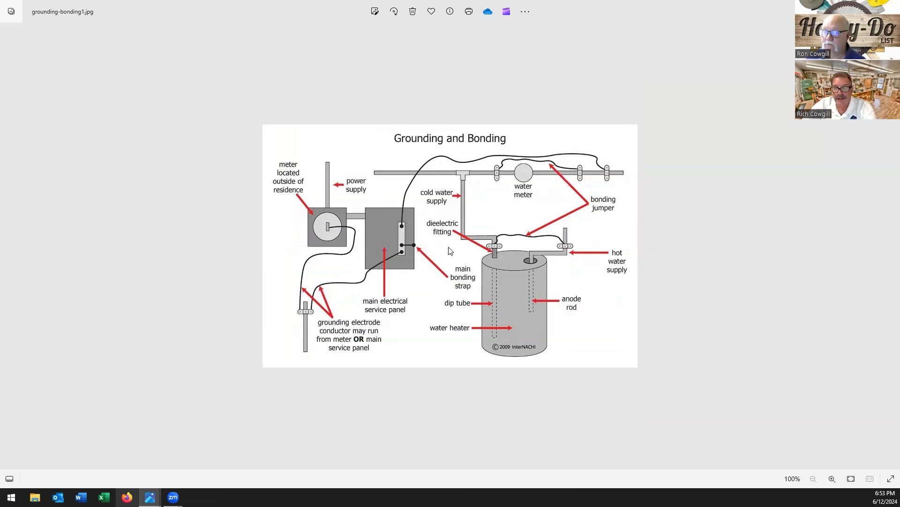
mouse_move(460, 314)
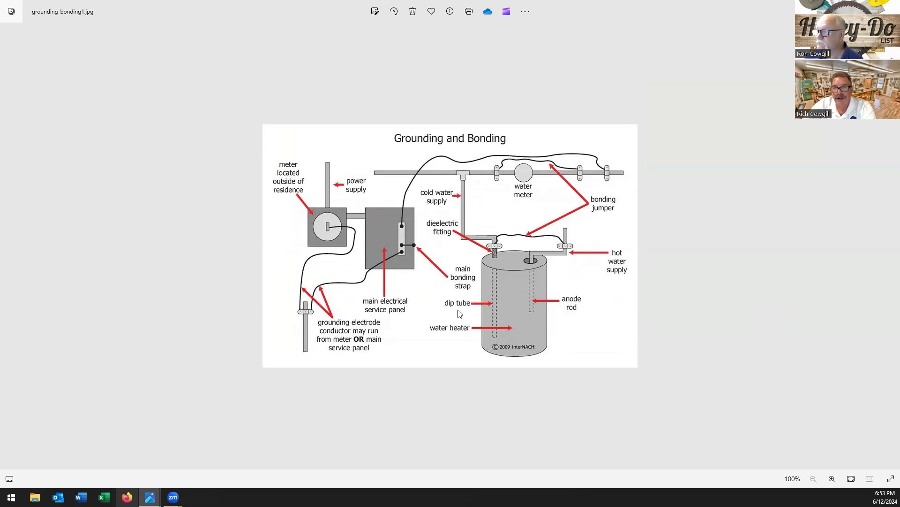
mouse_move(530, 352)
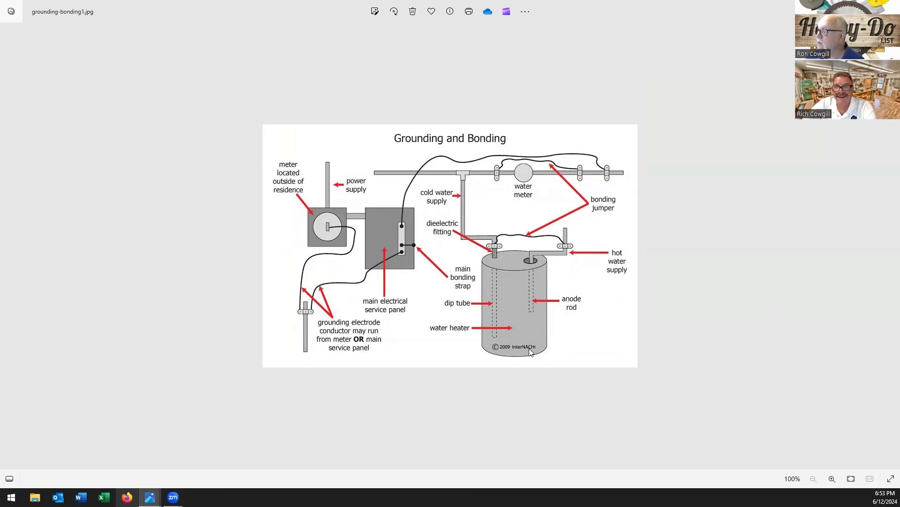
mouse_move(507, 358)
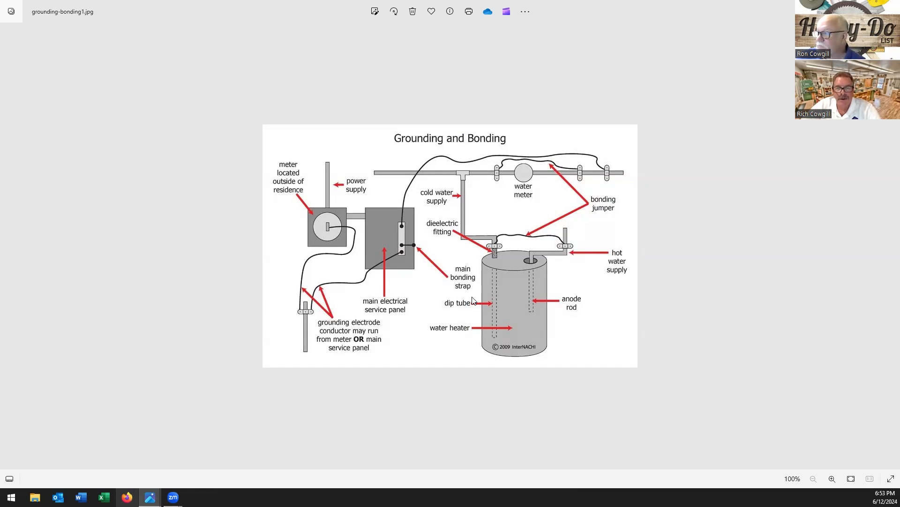
mouse_move(465, 303)
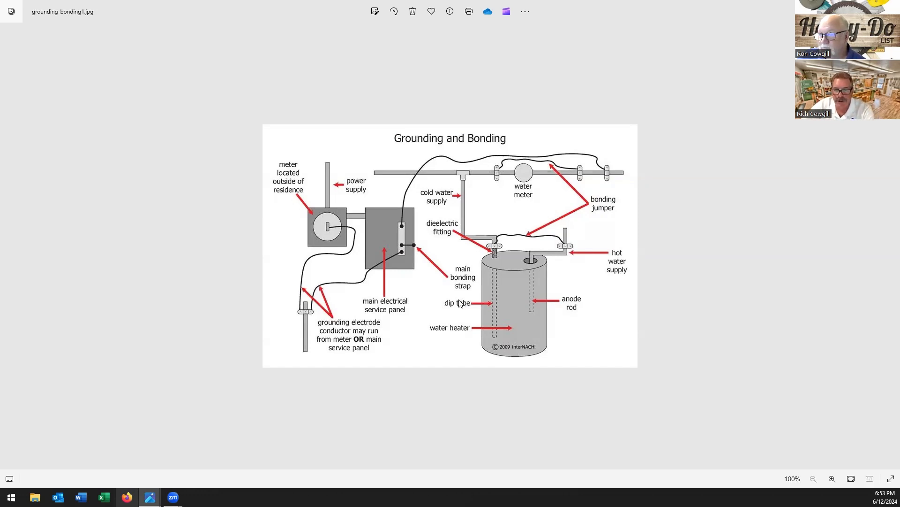
mouse_move(463, 281)
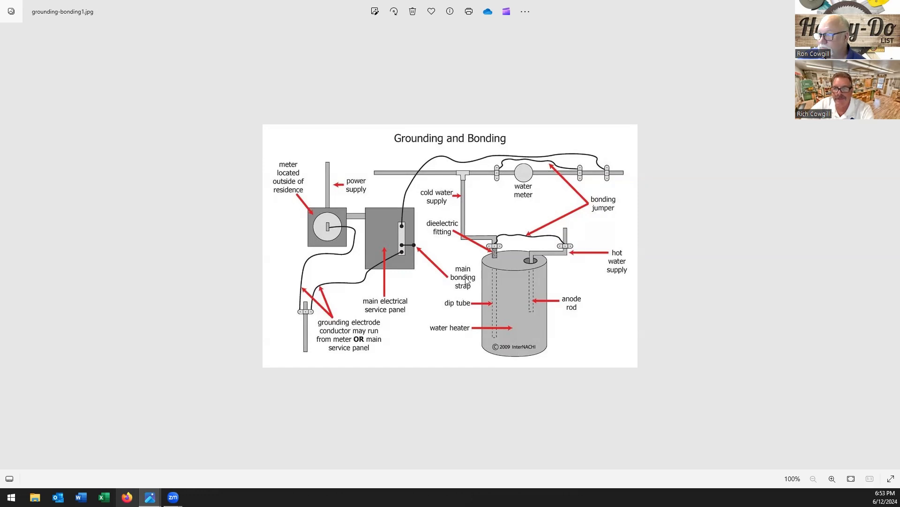
mouse_move(524, 179)
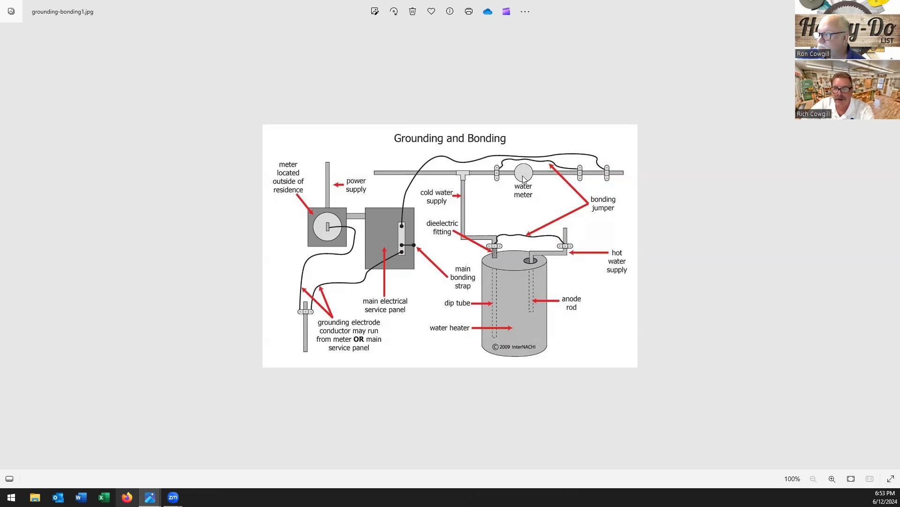
mouse_move(498, 178)
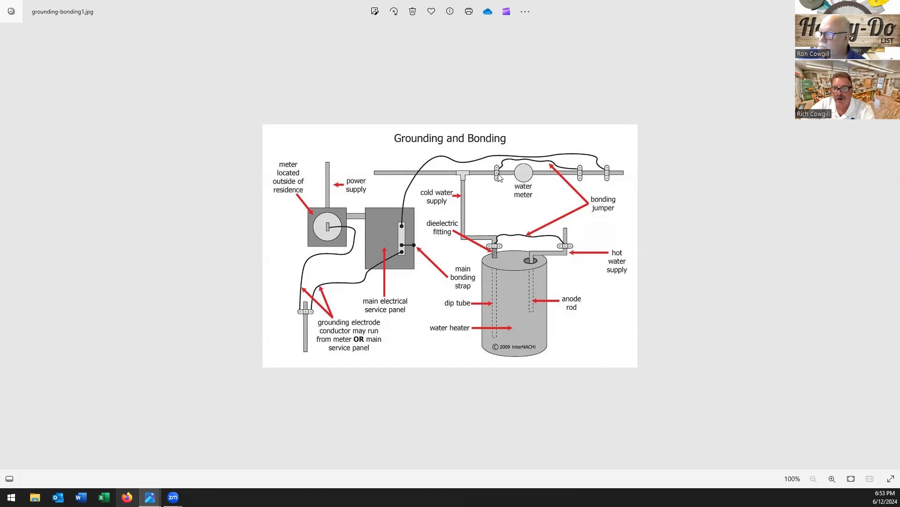
mouse_move(582, 178)
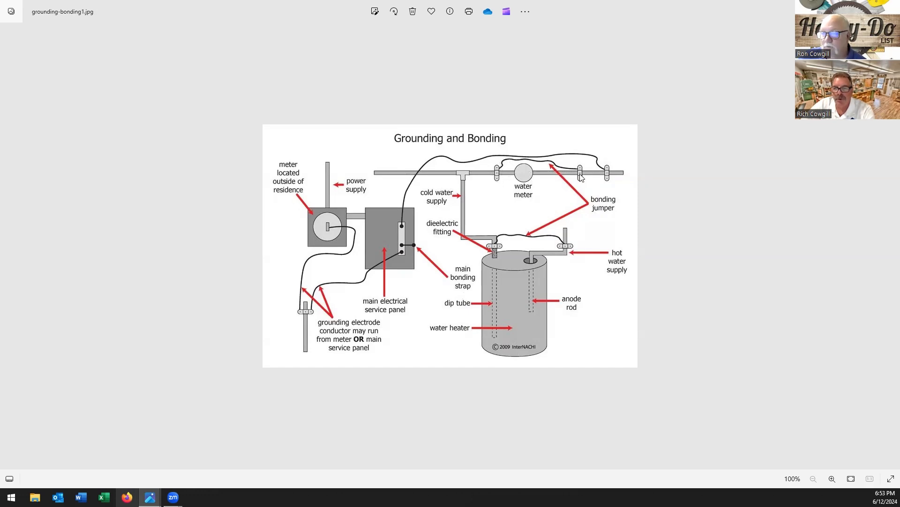
mouse_move(561, 191)
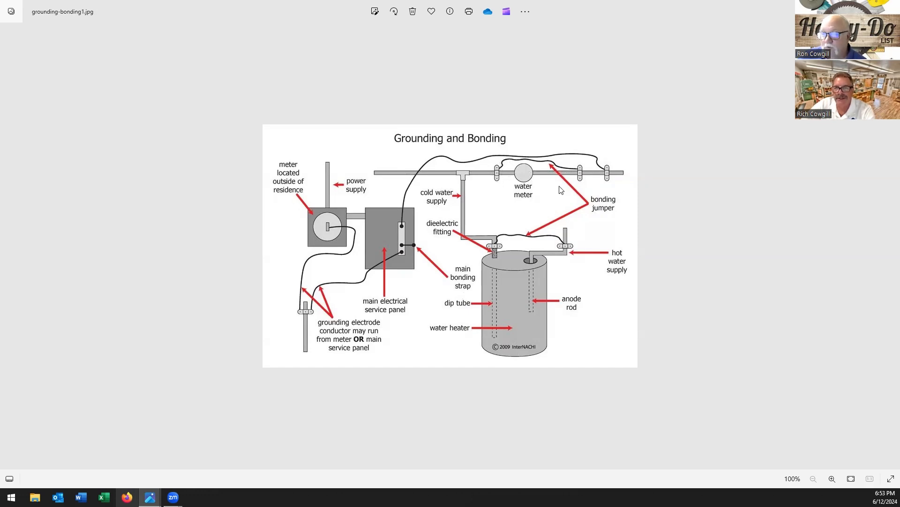
mouse_move(561, 184)
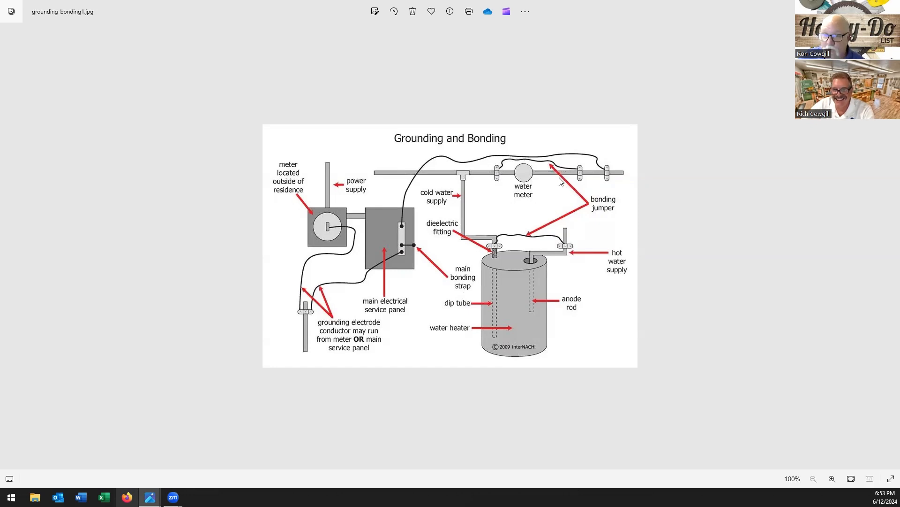
mouse_move(547, 216)
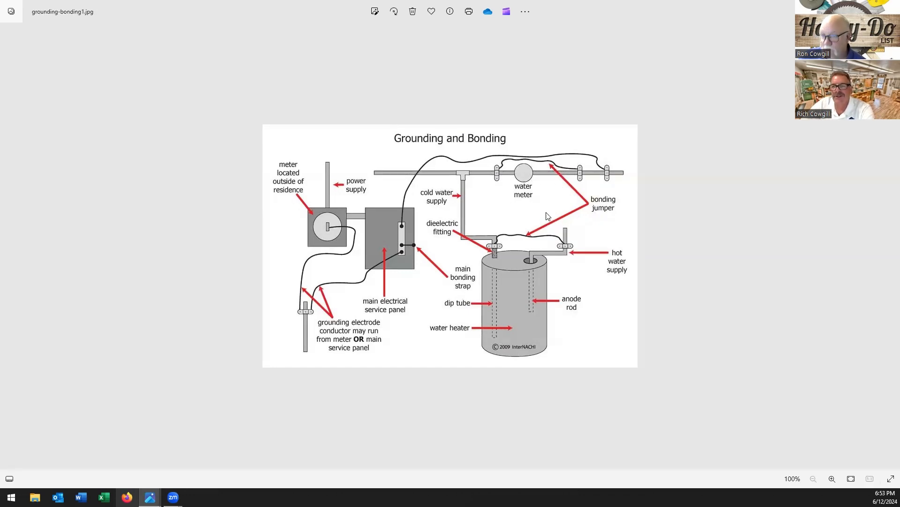
mouse_move(498, 190)
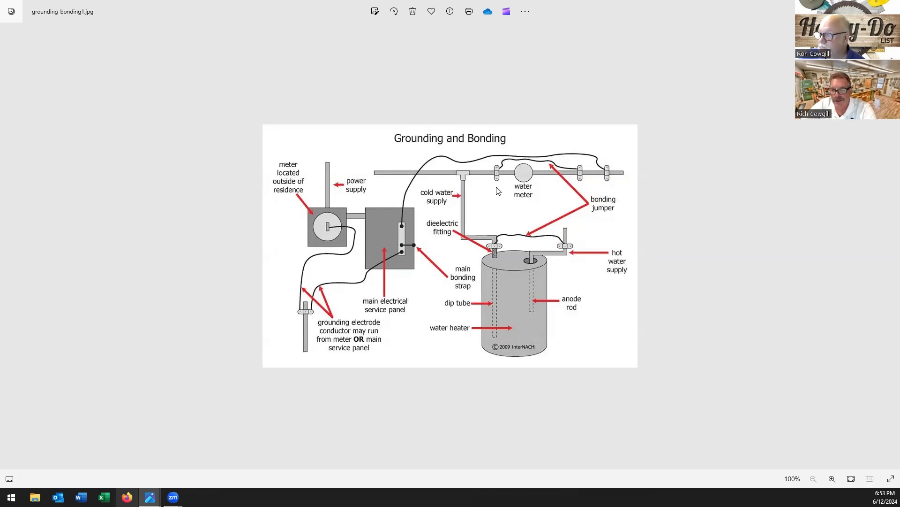
mouse_move(506, 206)
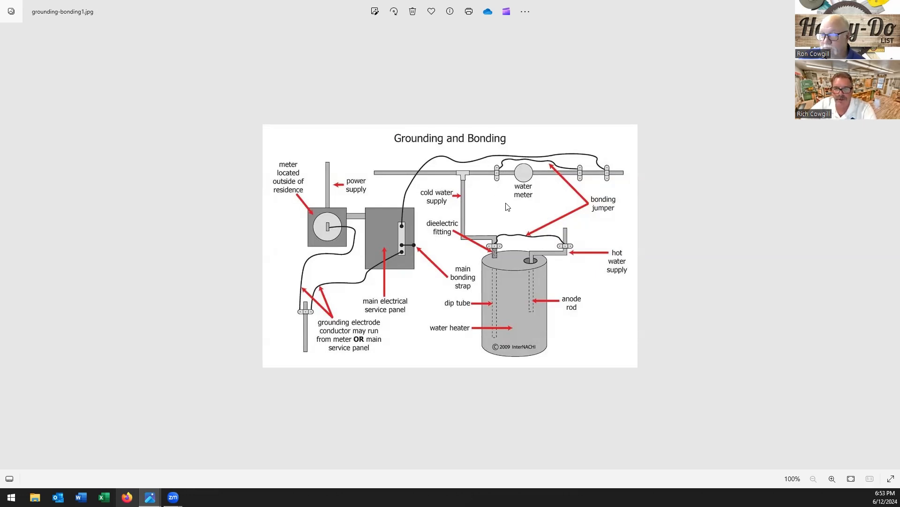
mouse_move(500, 210)
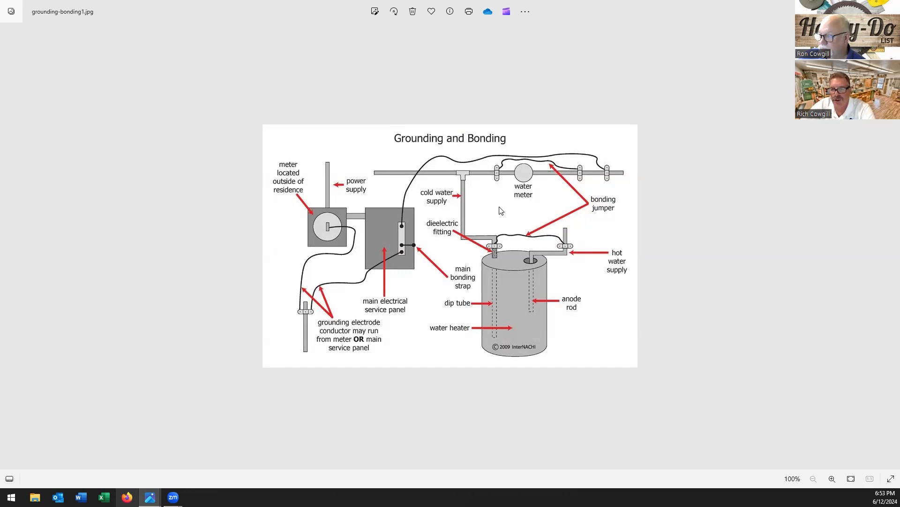
mouse_move(490, 246)
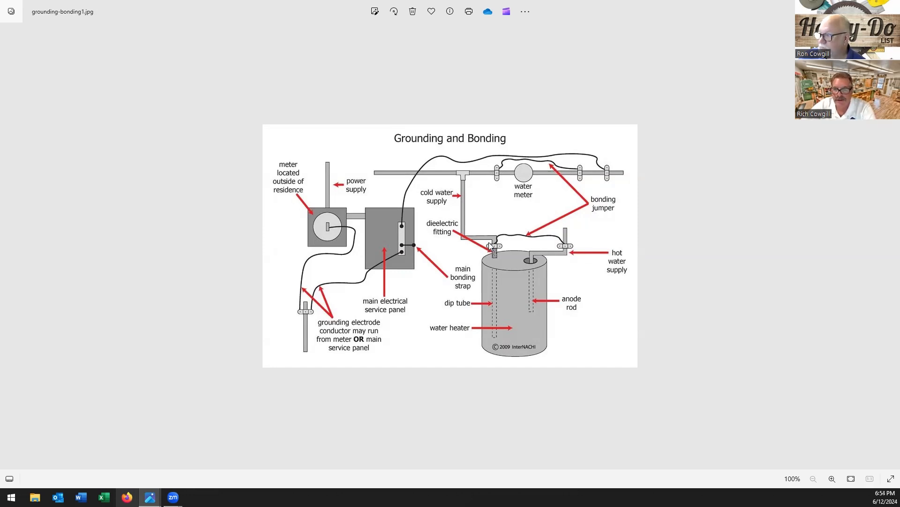
mouse_move(514, 276)
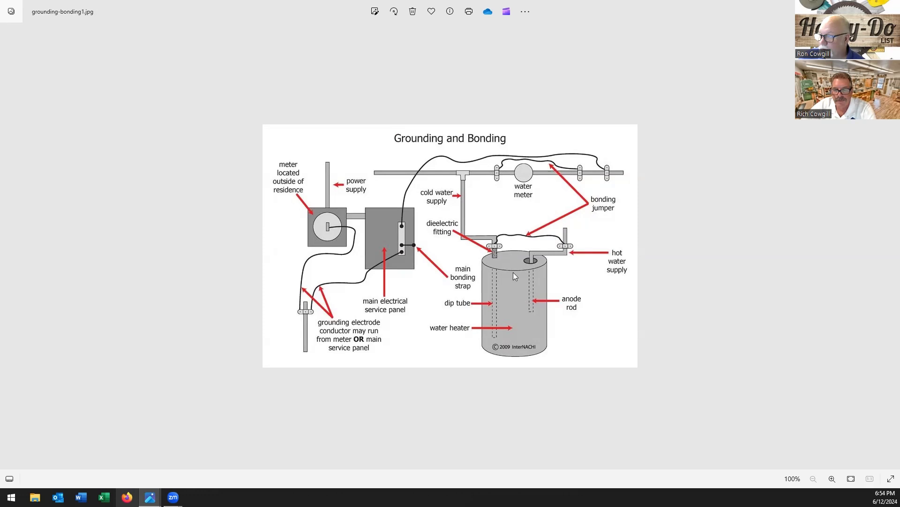
mouse_move(529, 315)
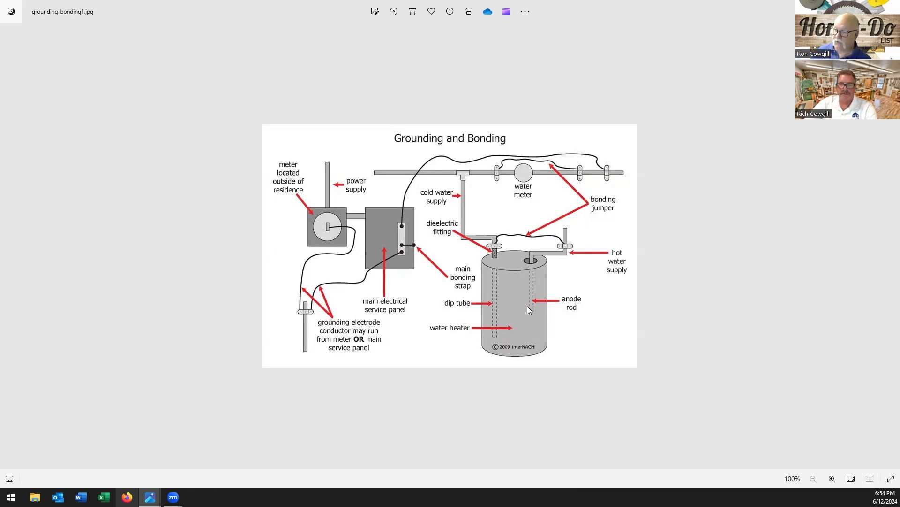
mouse_move(508, 326)
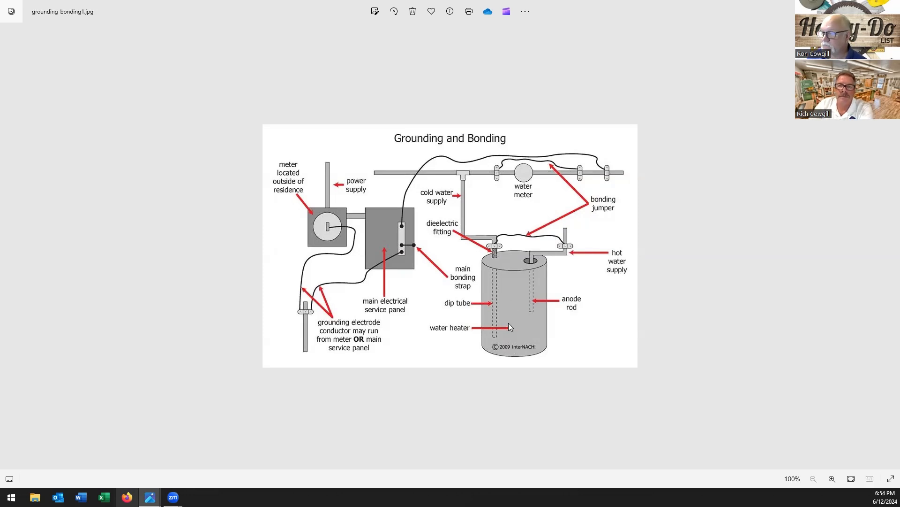
mouse_move(464, 302)
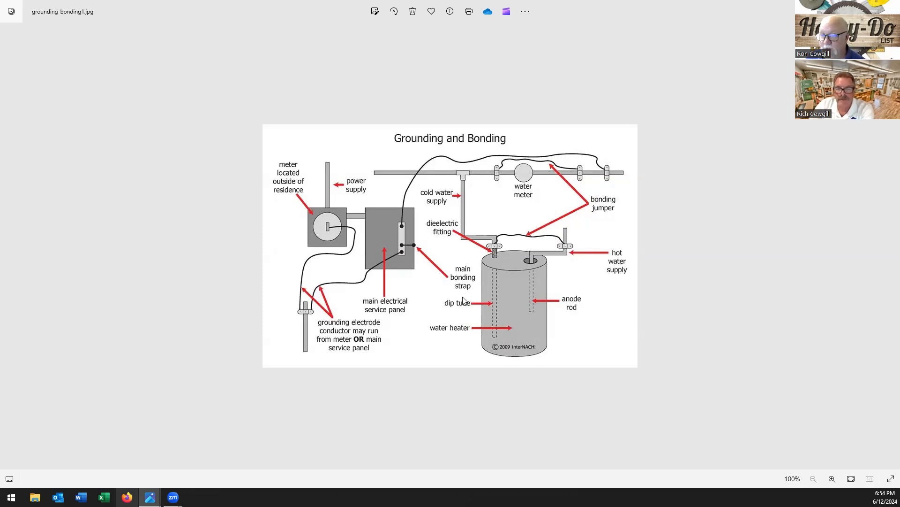
mouse_move(487, 278)
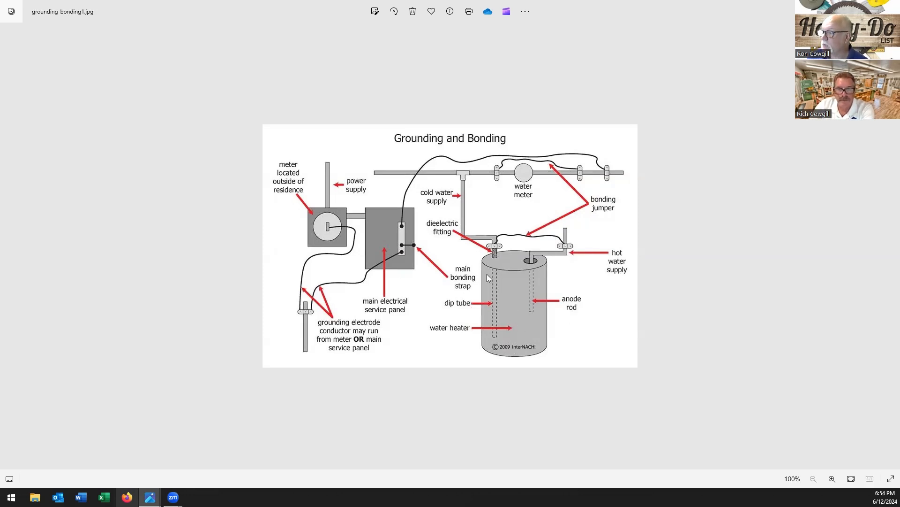
mouse_move(554, 246)
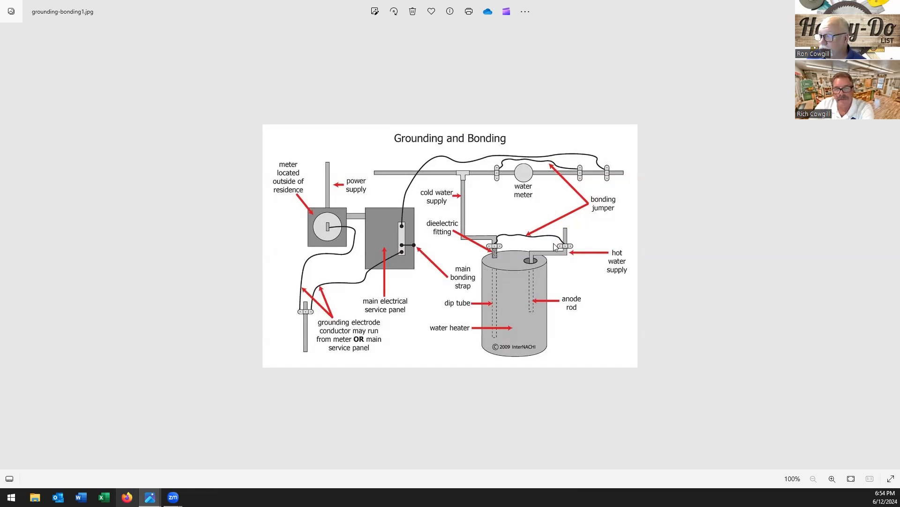
mouse_move(500, 308)
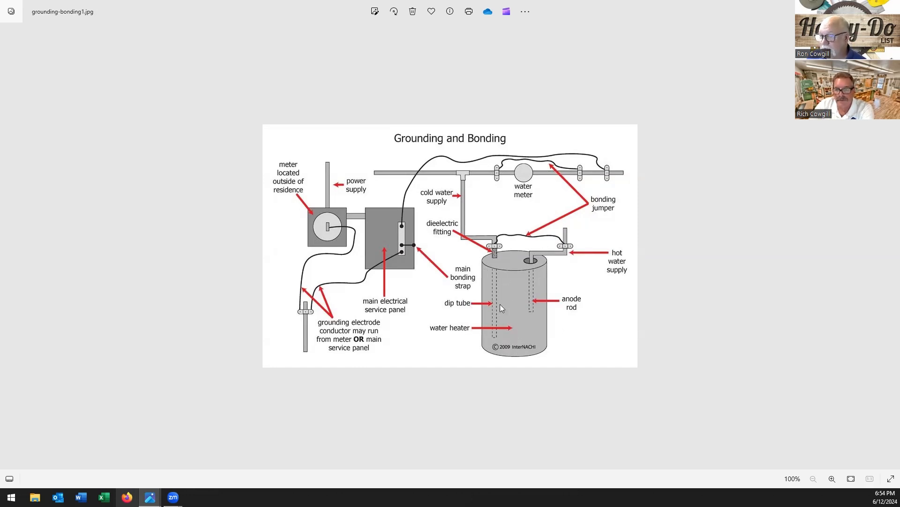
mouse_move(480, 240)
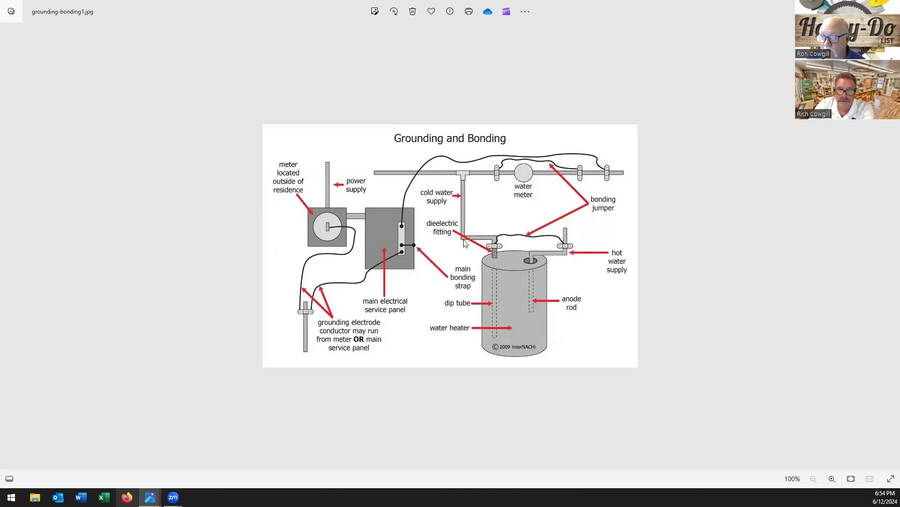
mouse_move(467, 301)
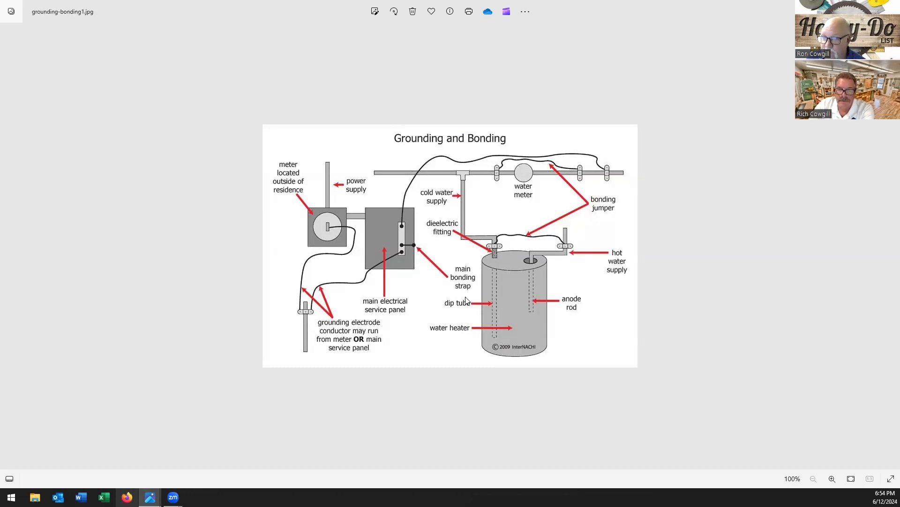
mouse_move(427, 321)
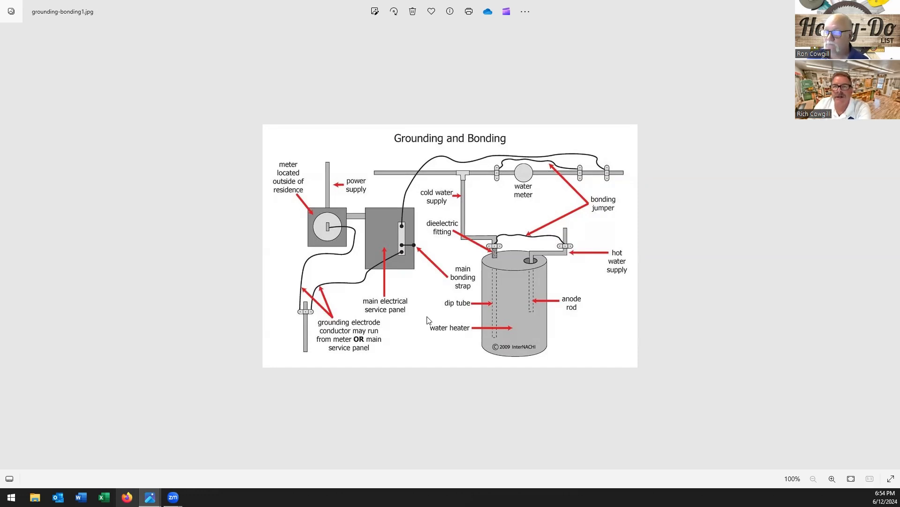
mouse_move(450, 281)
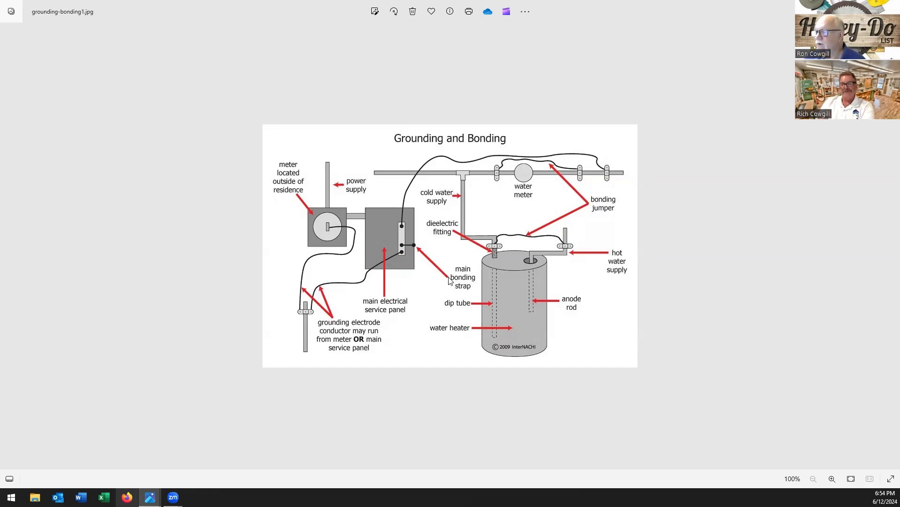
mouse_move(558, 177)
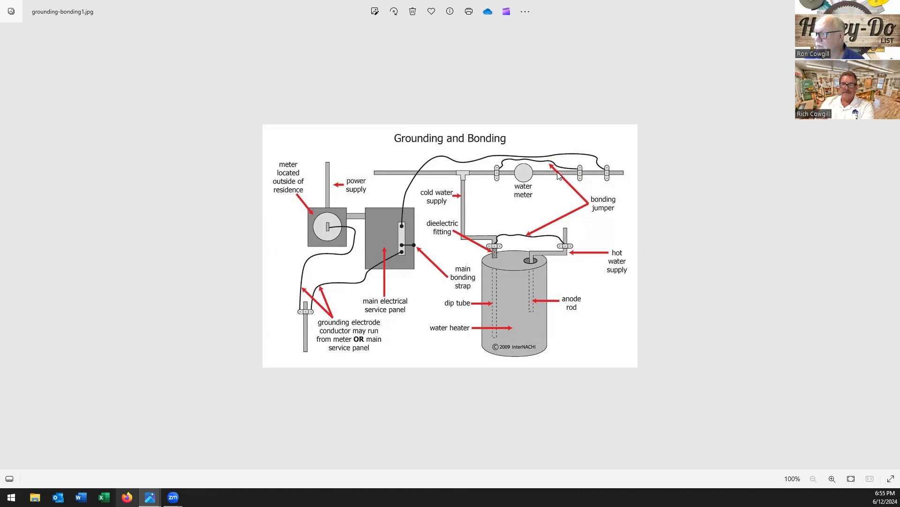
mouse_move(483, 247)
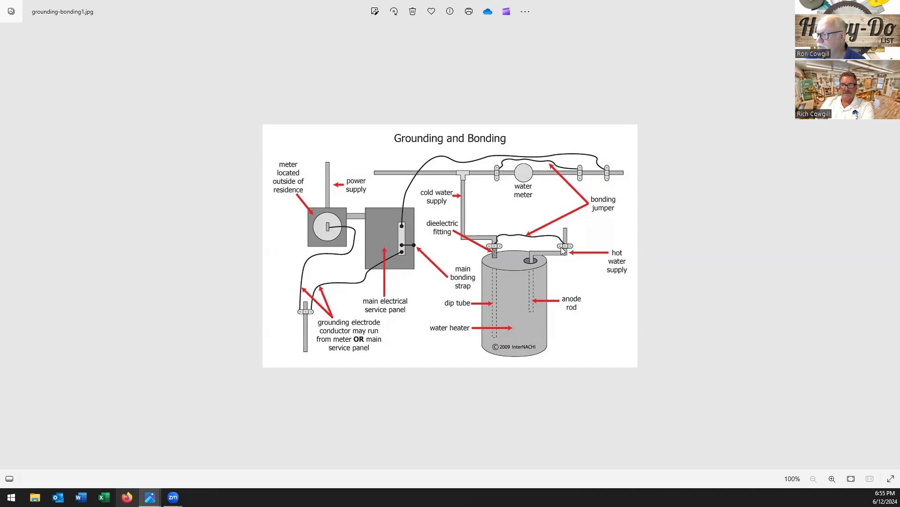
mouse_move(567, 342)
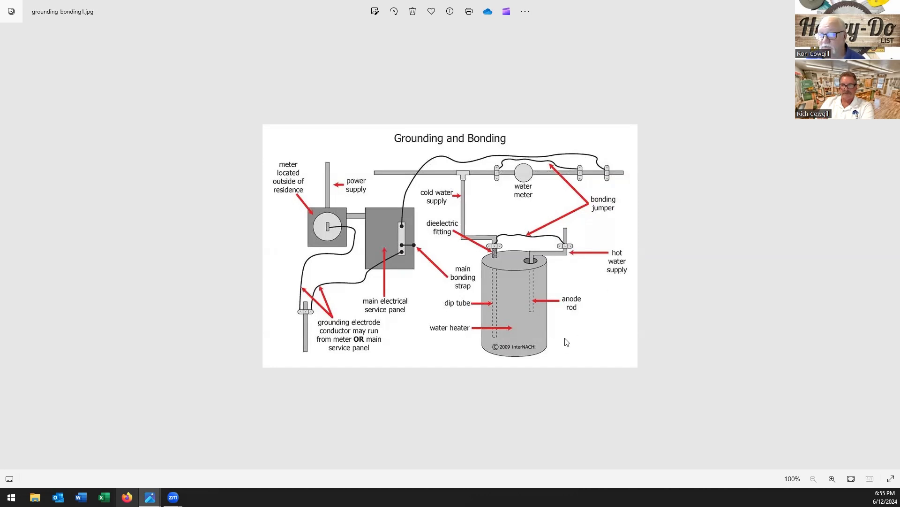
mouse_move(573, 345)
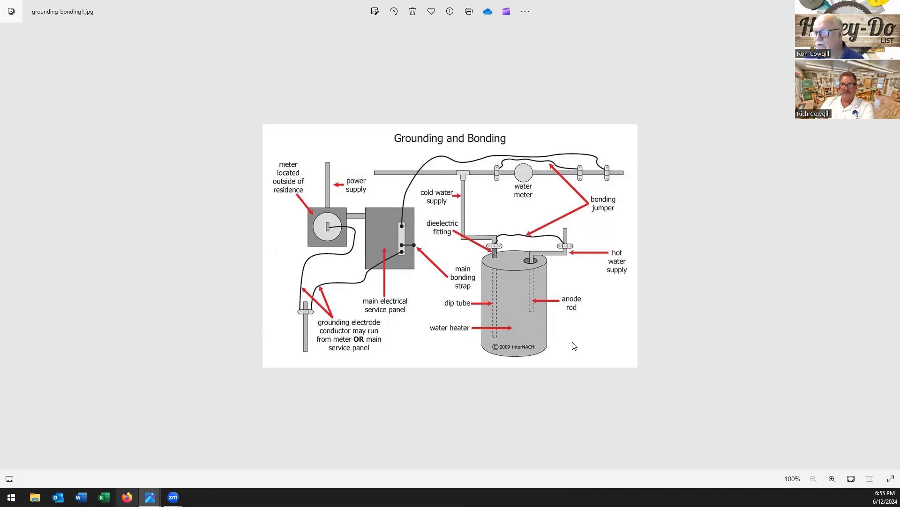
mouse_move(555, 337)
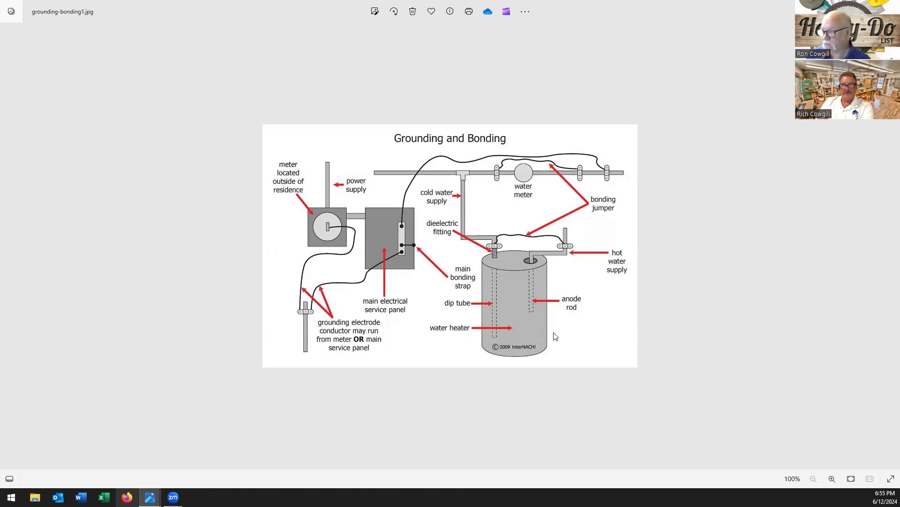
mouse_move(444, 287)
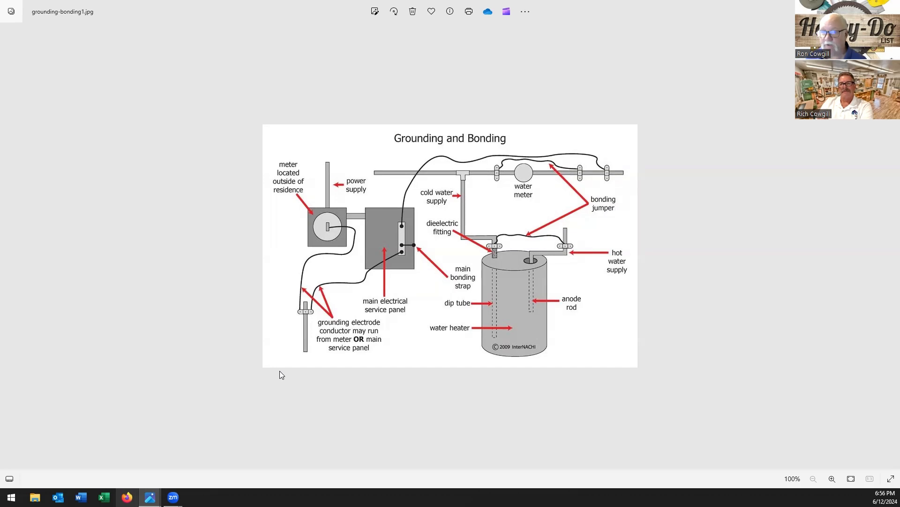
mouse_move(208, 336)
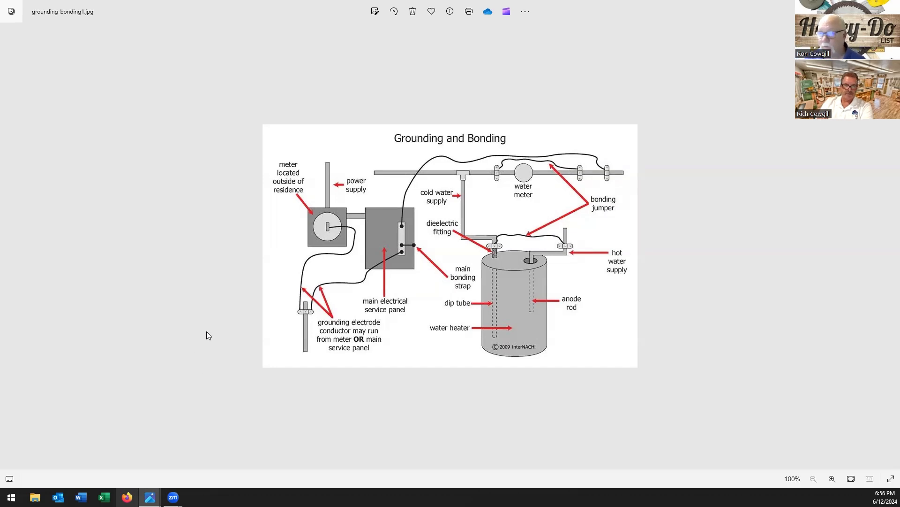
mouse_move(206, 328)
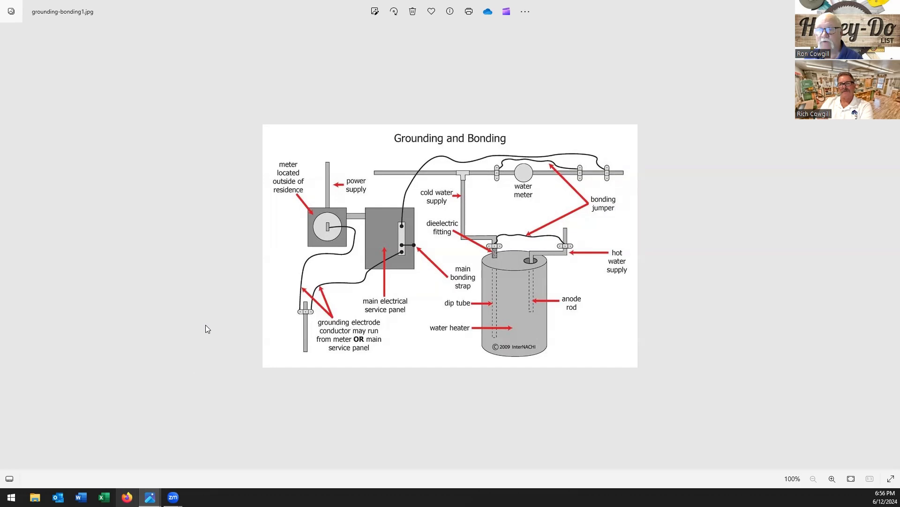
mouse_move(400, 242)
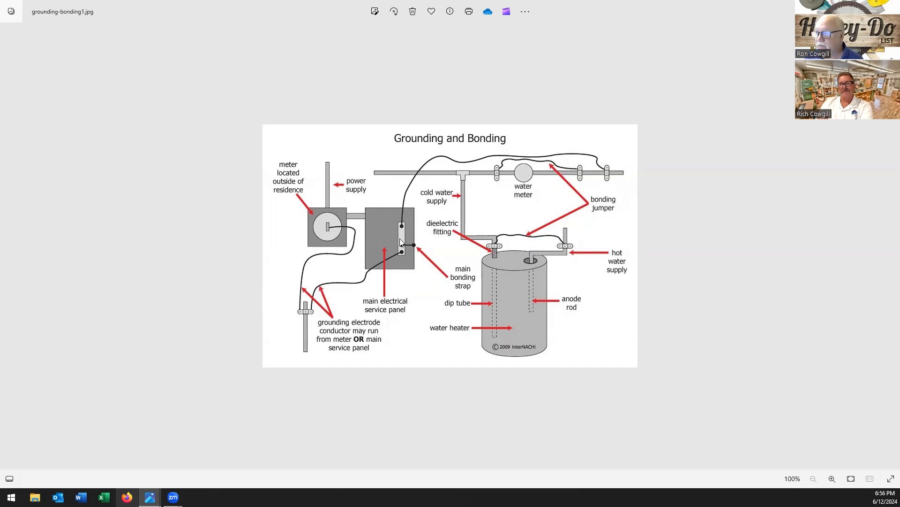
mouse_move(255, 340)
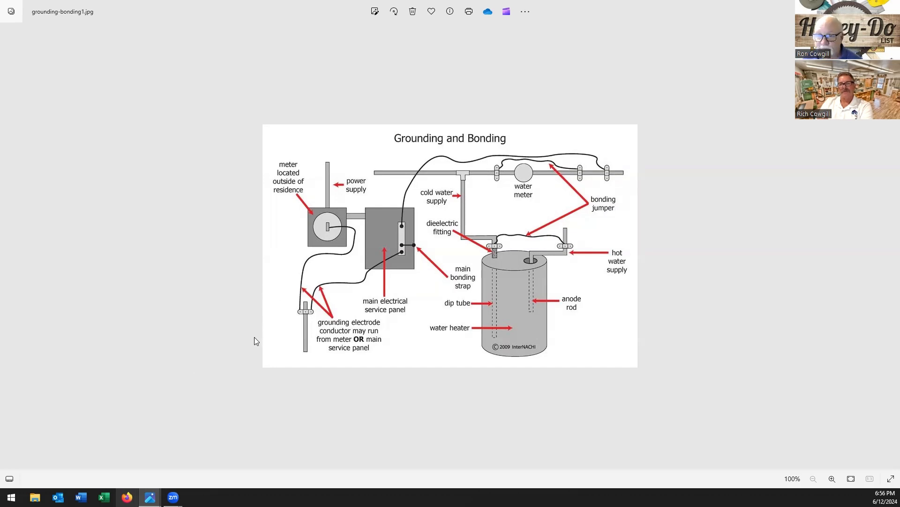
mouse_move(243, 331)
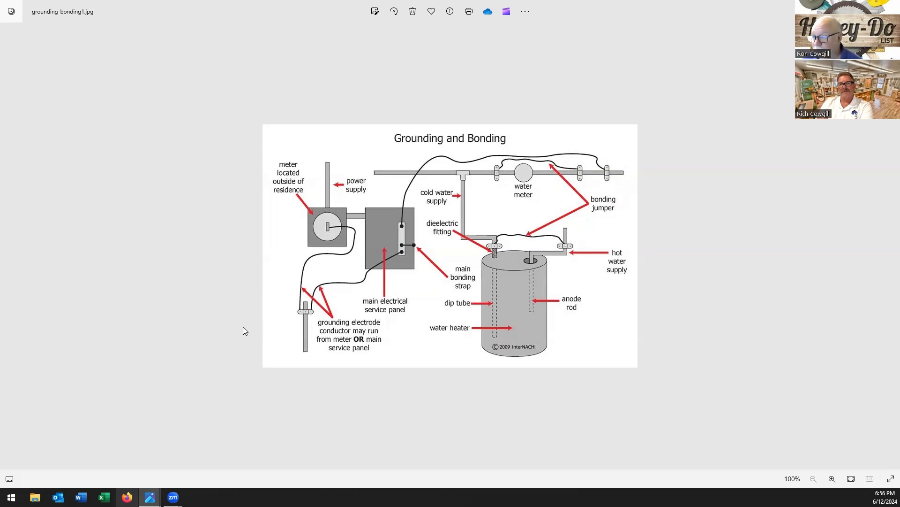
mouse_move(153, 228)
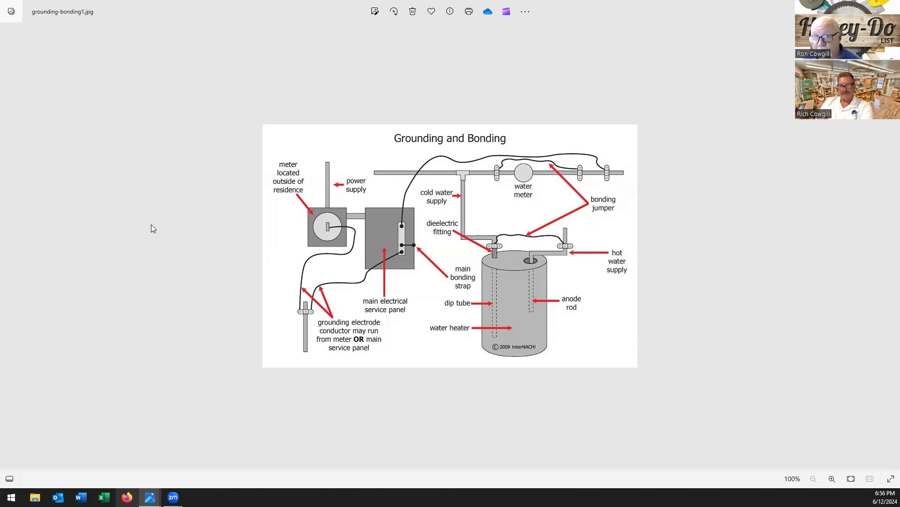